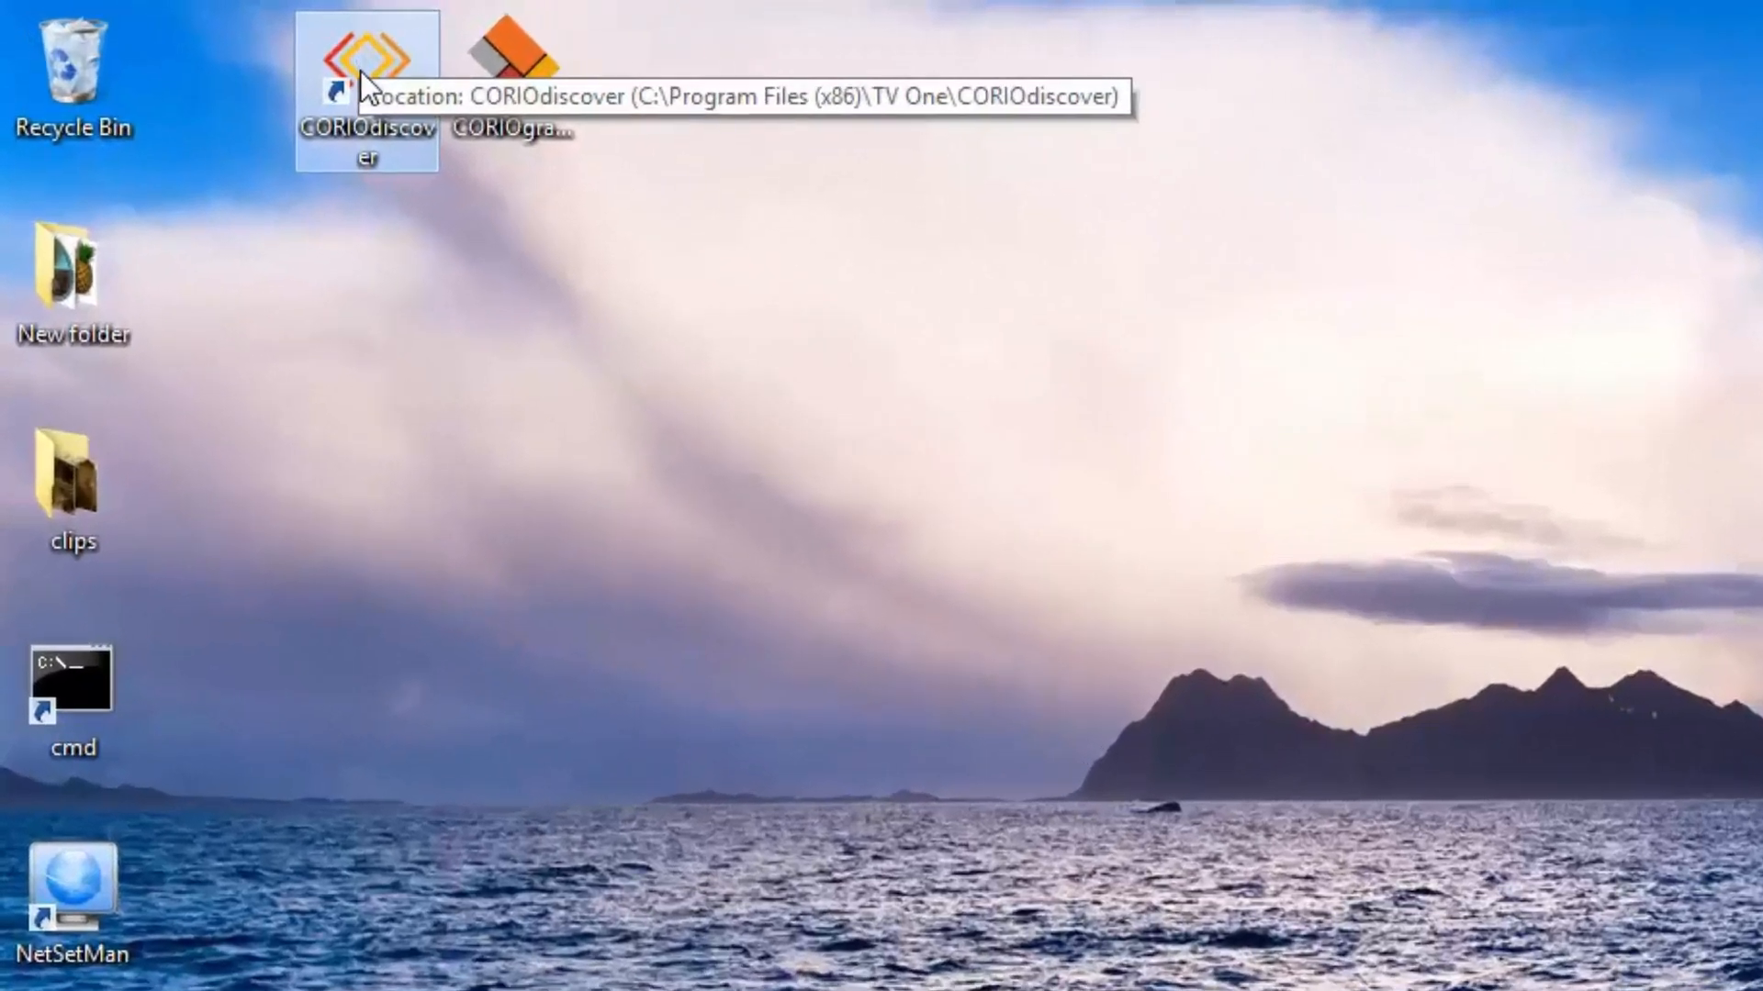
Launch CORIOdiscover and select the CORIOmaster device at 192.168.1.7.
double_click(362, 60)
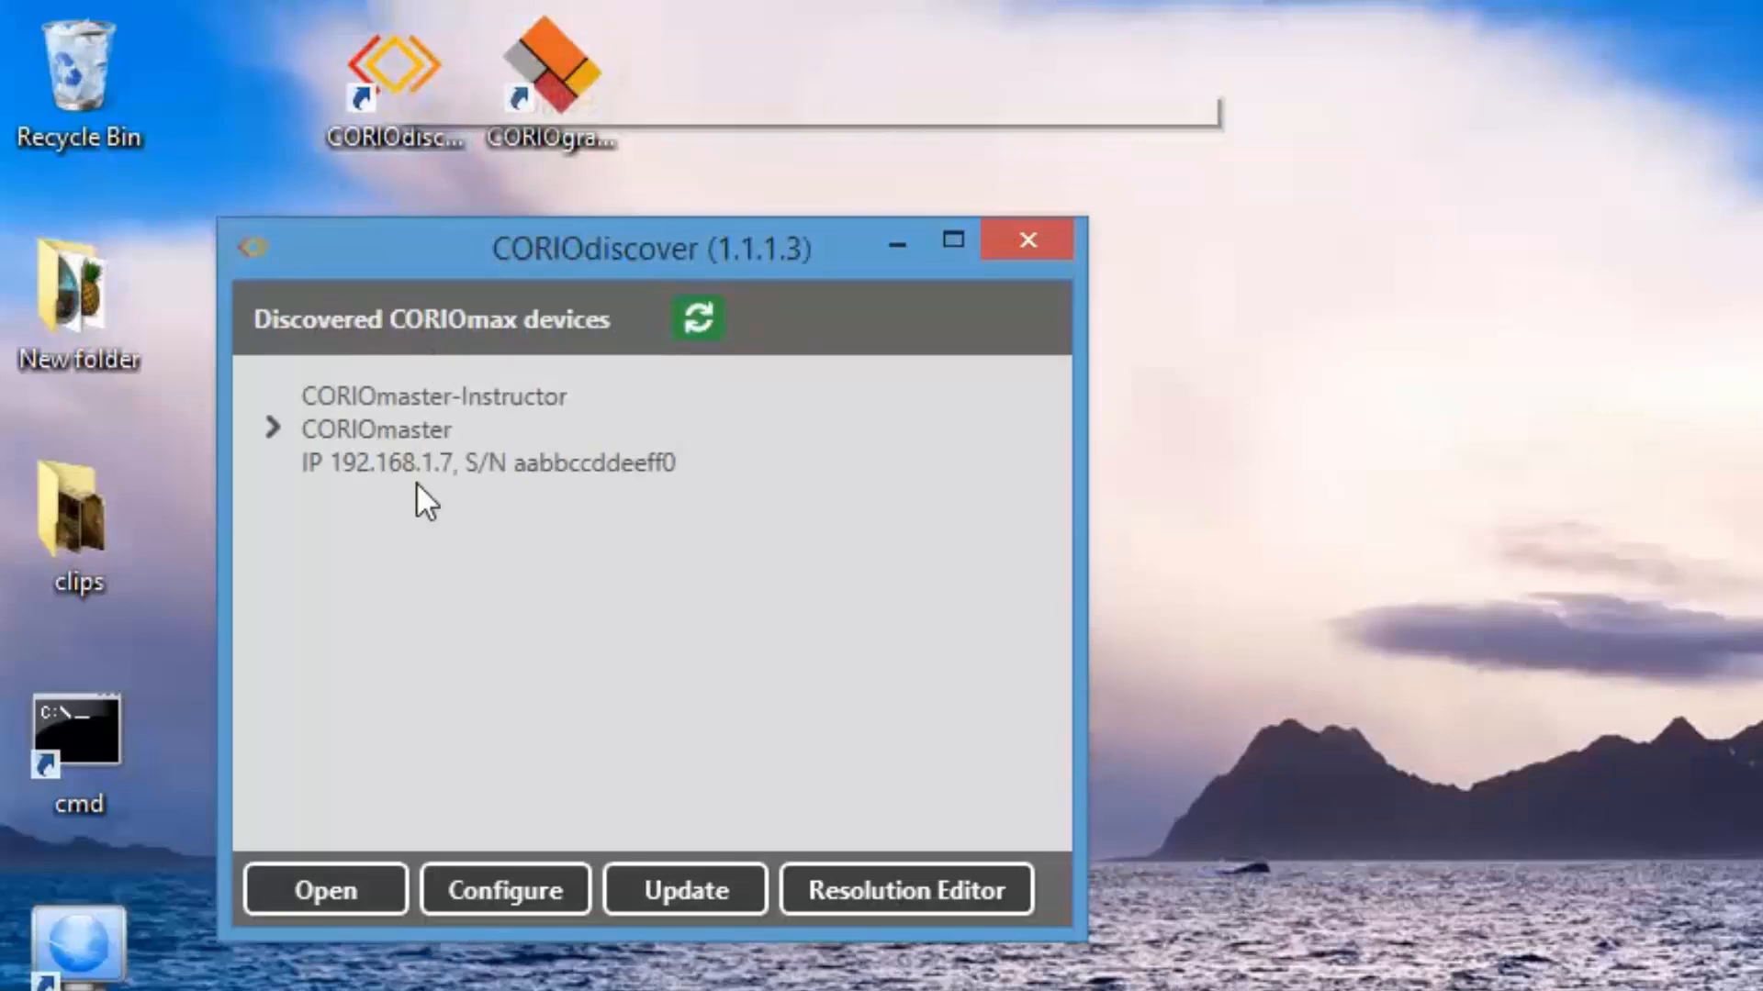
click(430, 430)
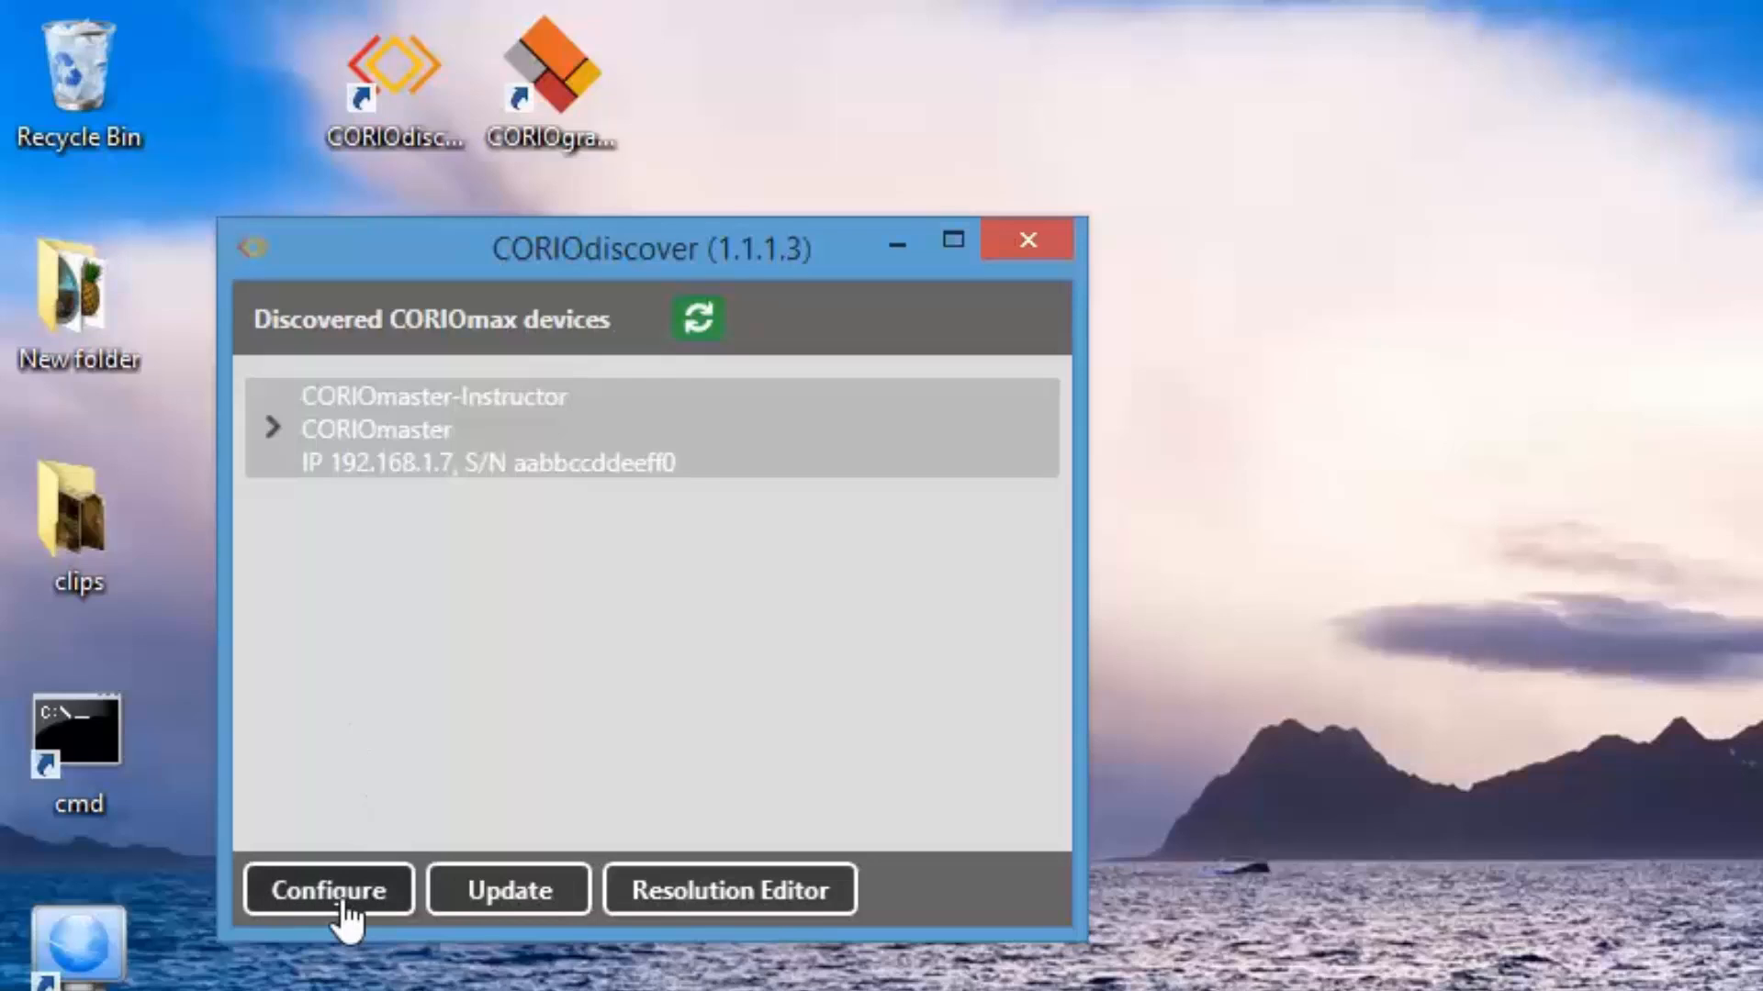
click(328, 889)
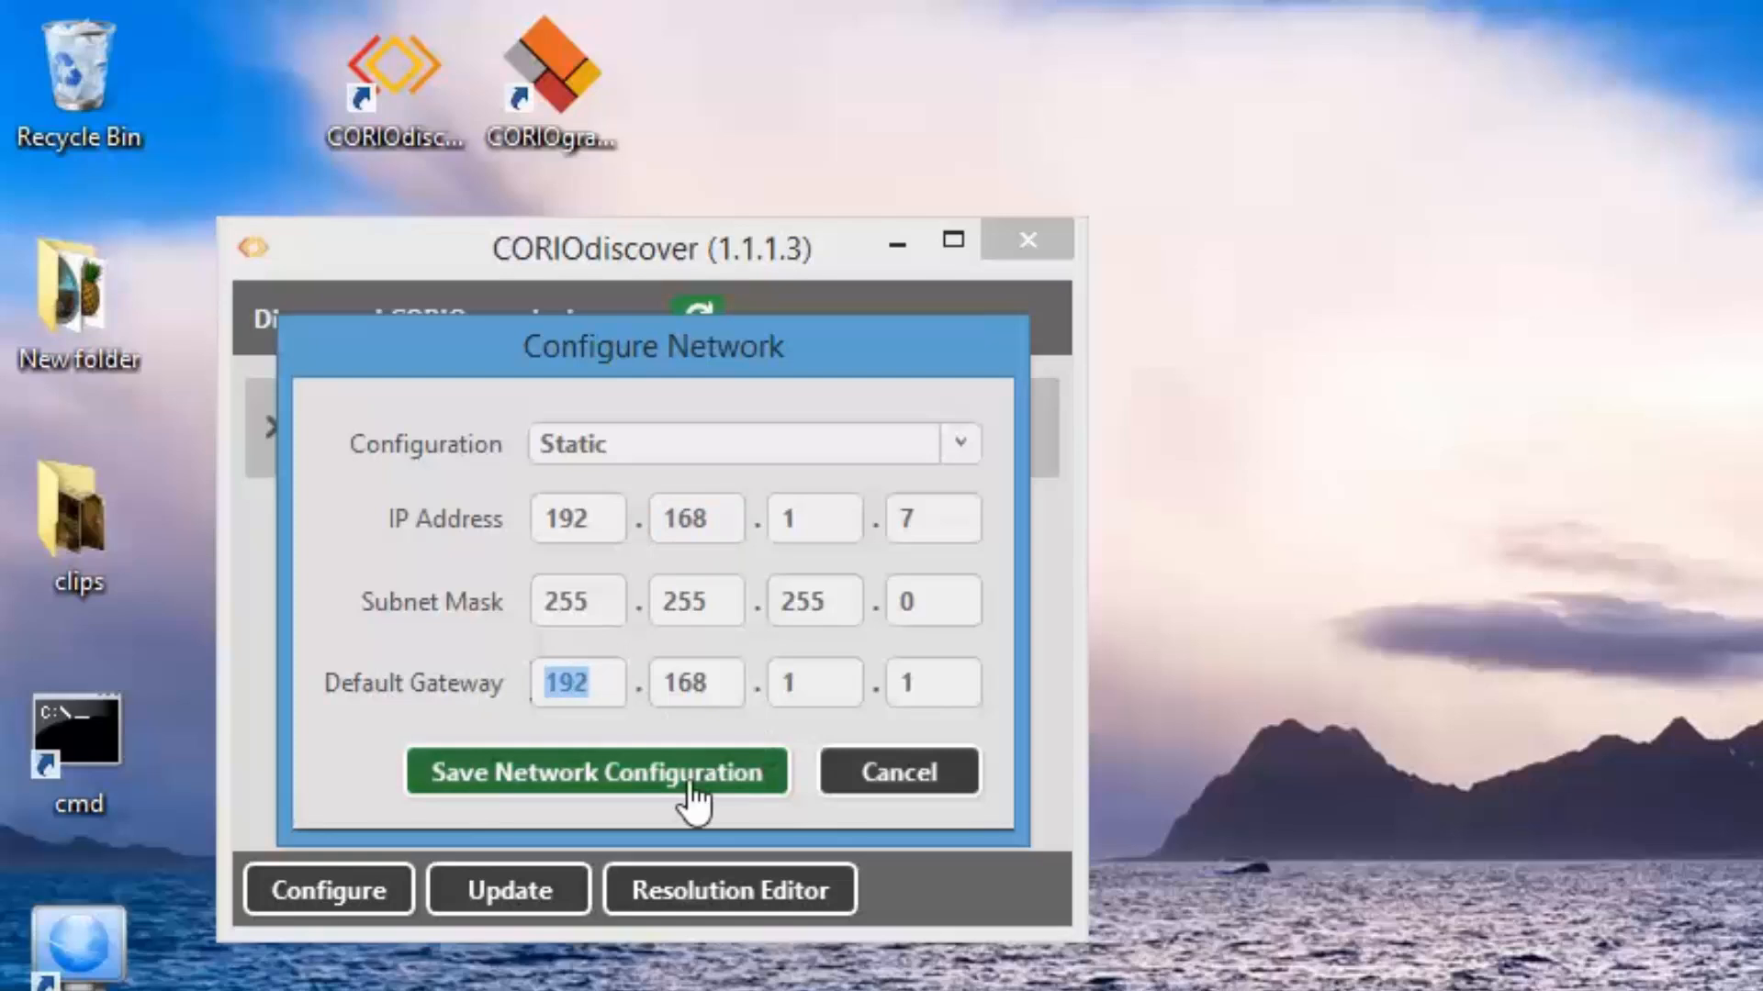
click(597, 773)
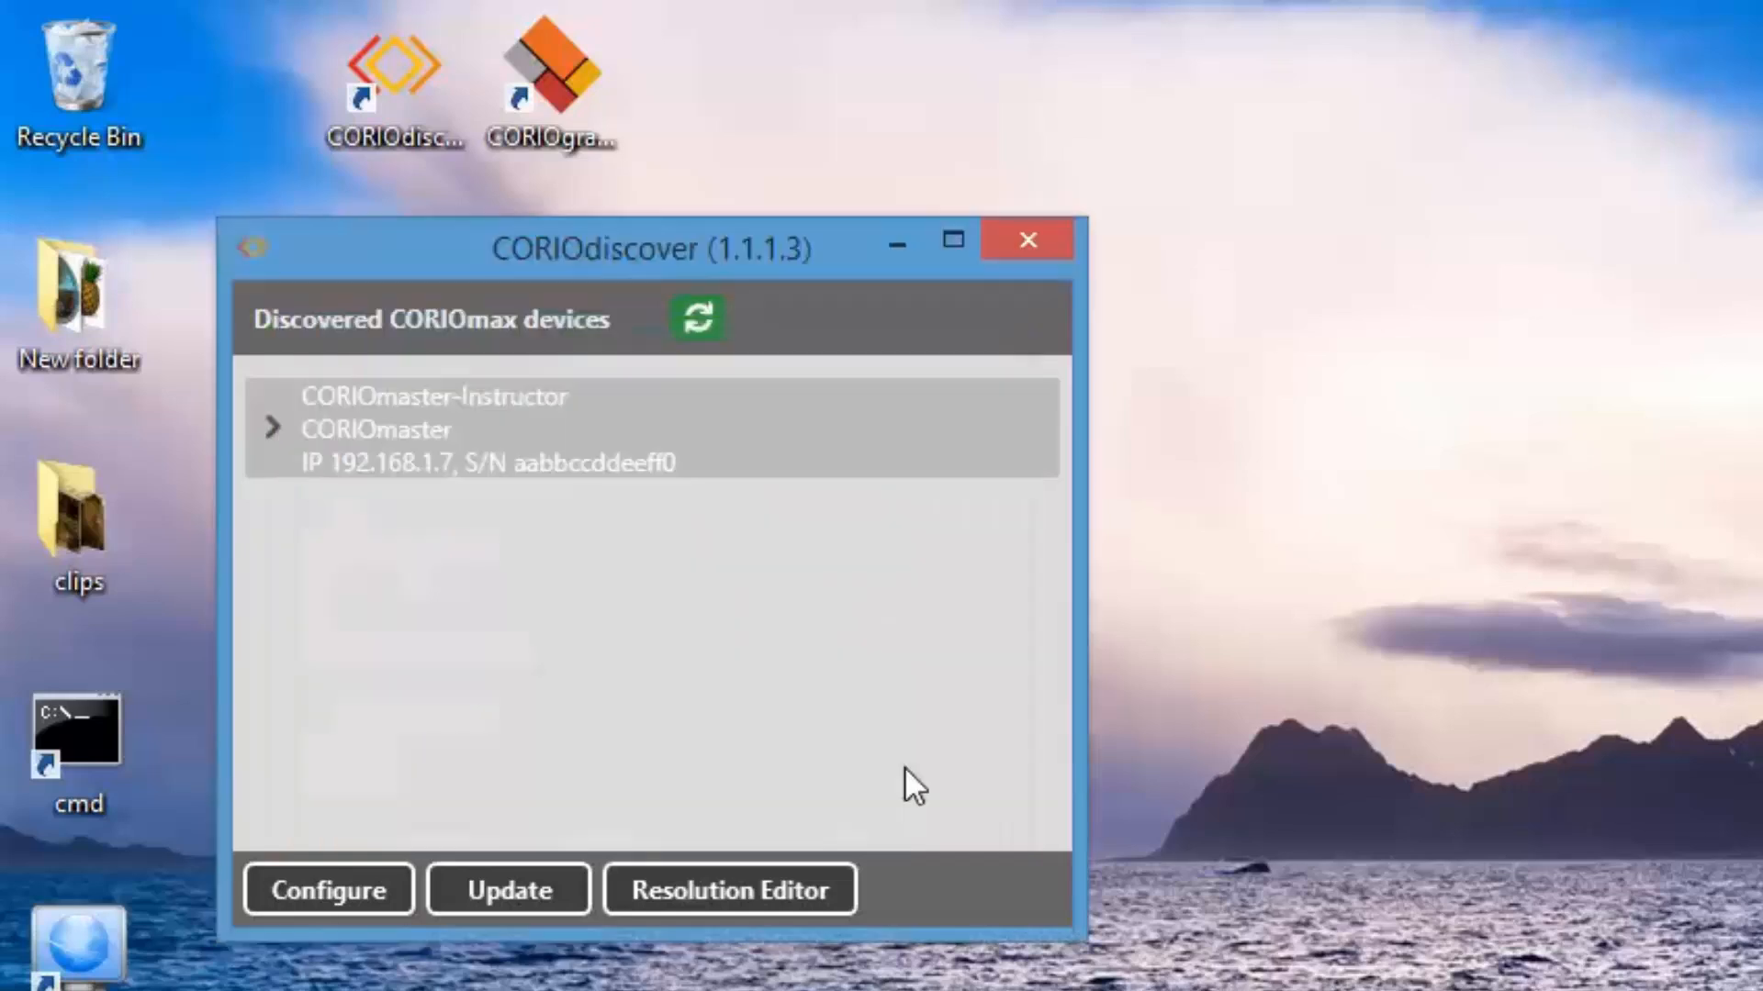
click(508, 890)
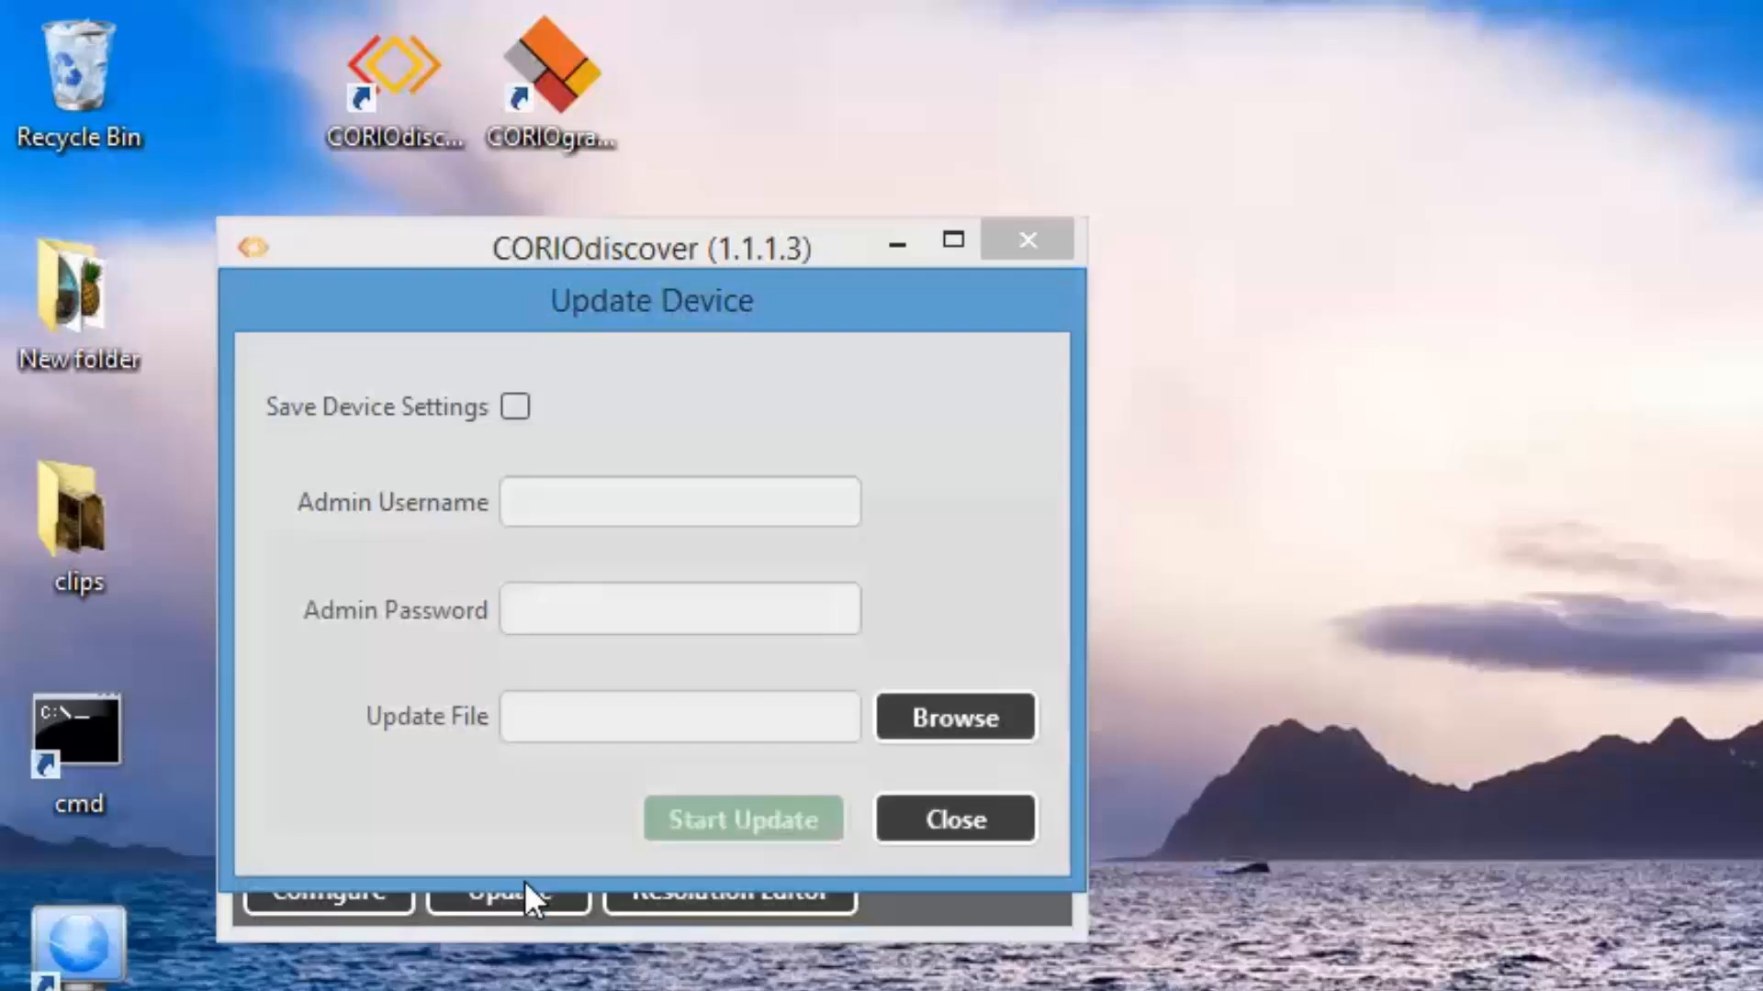
click(678, 503)
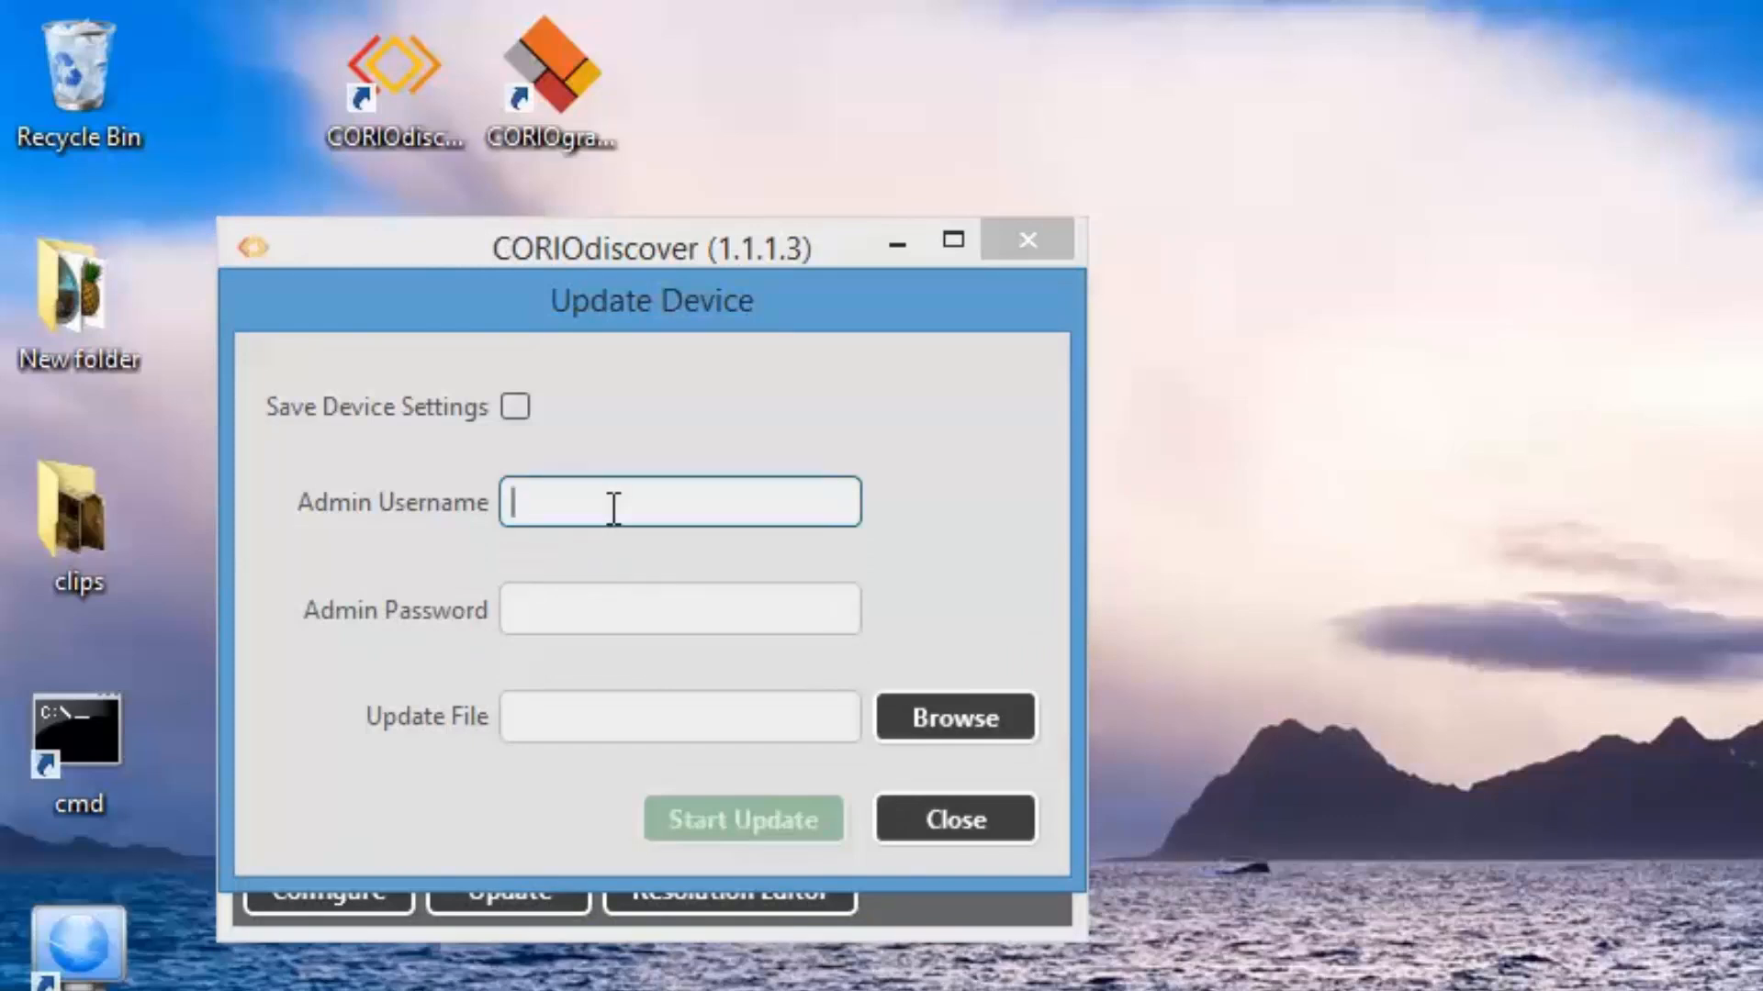
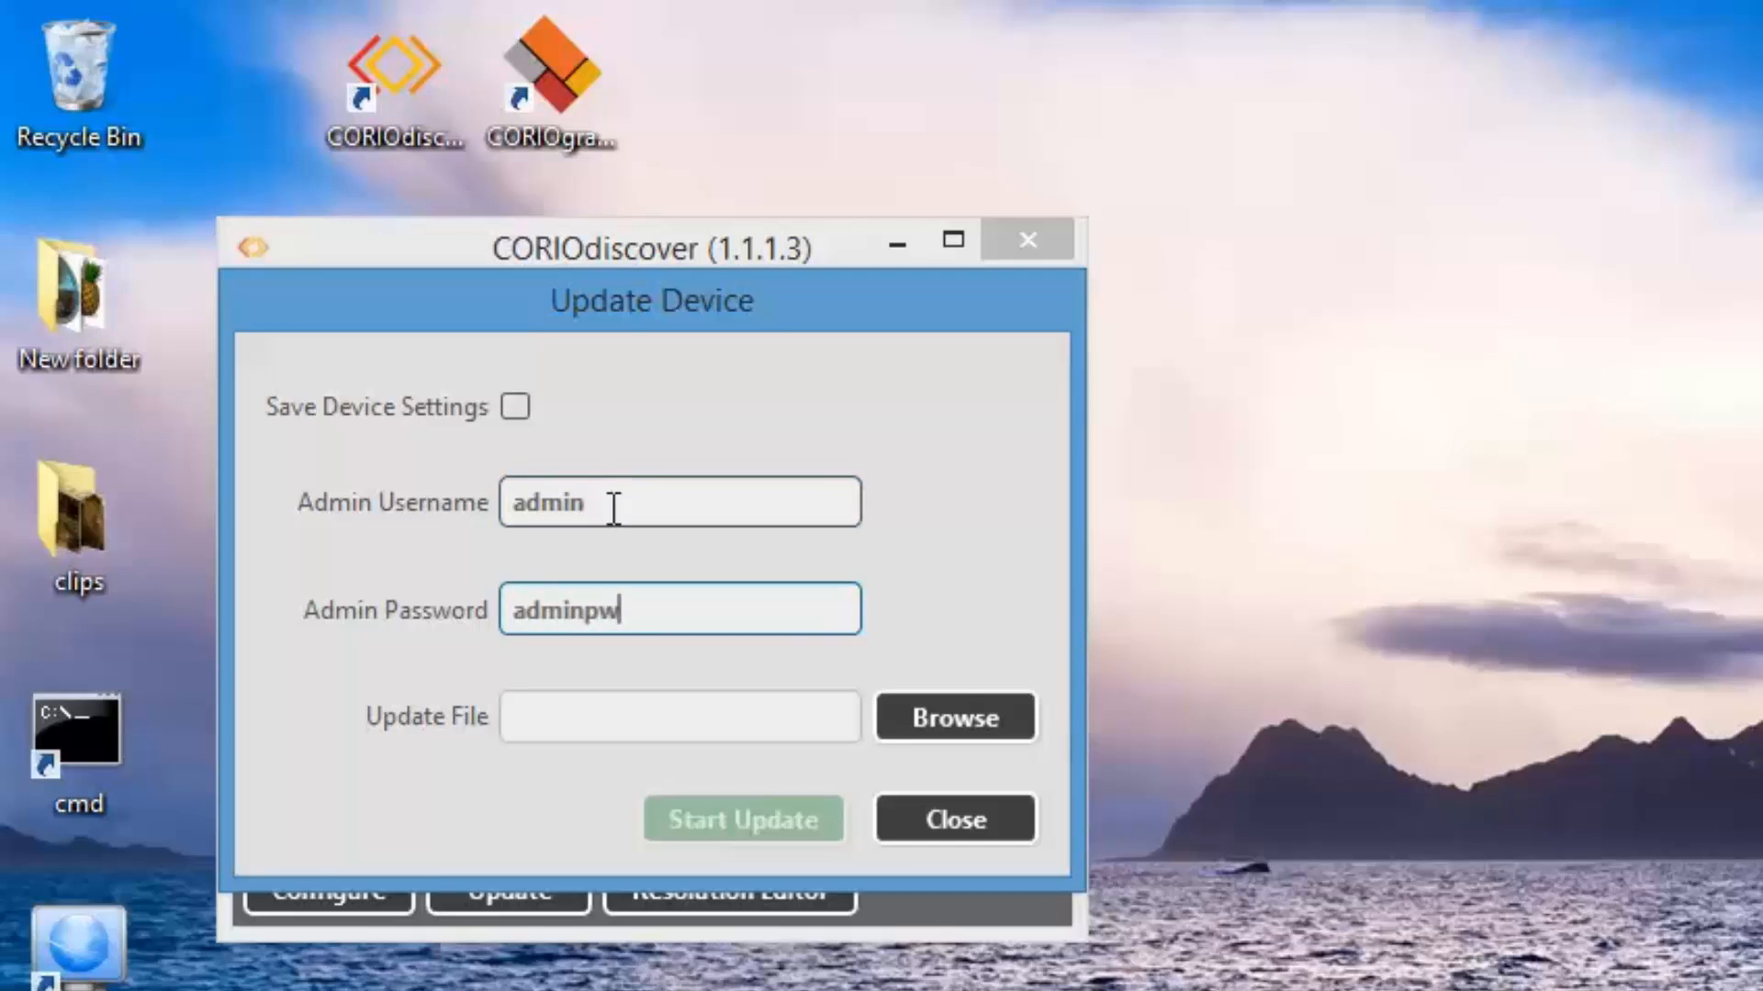
click(679, 717)
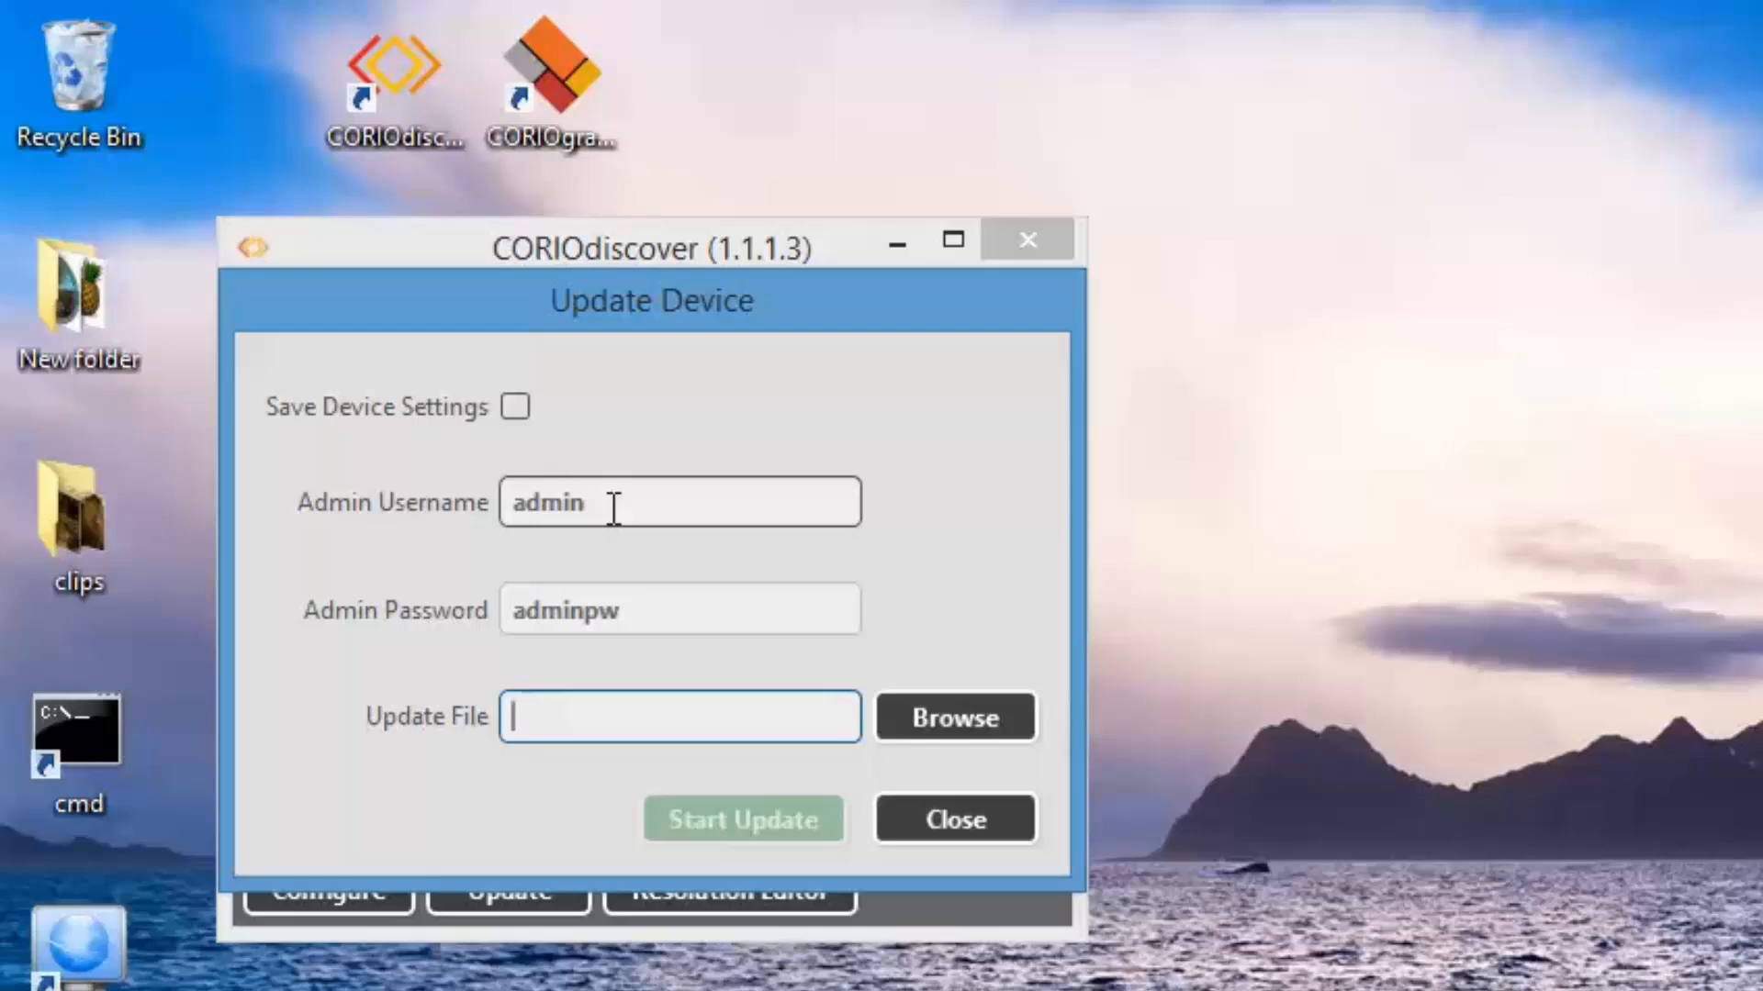
click(955, 717)
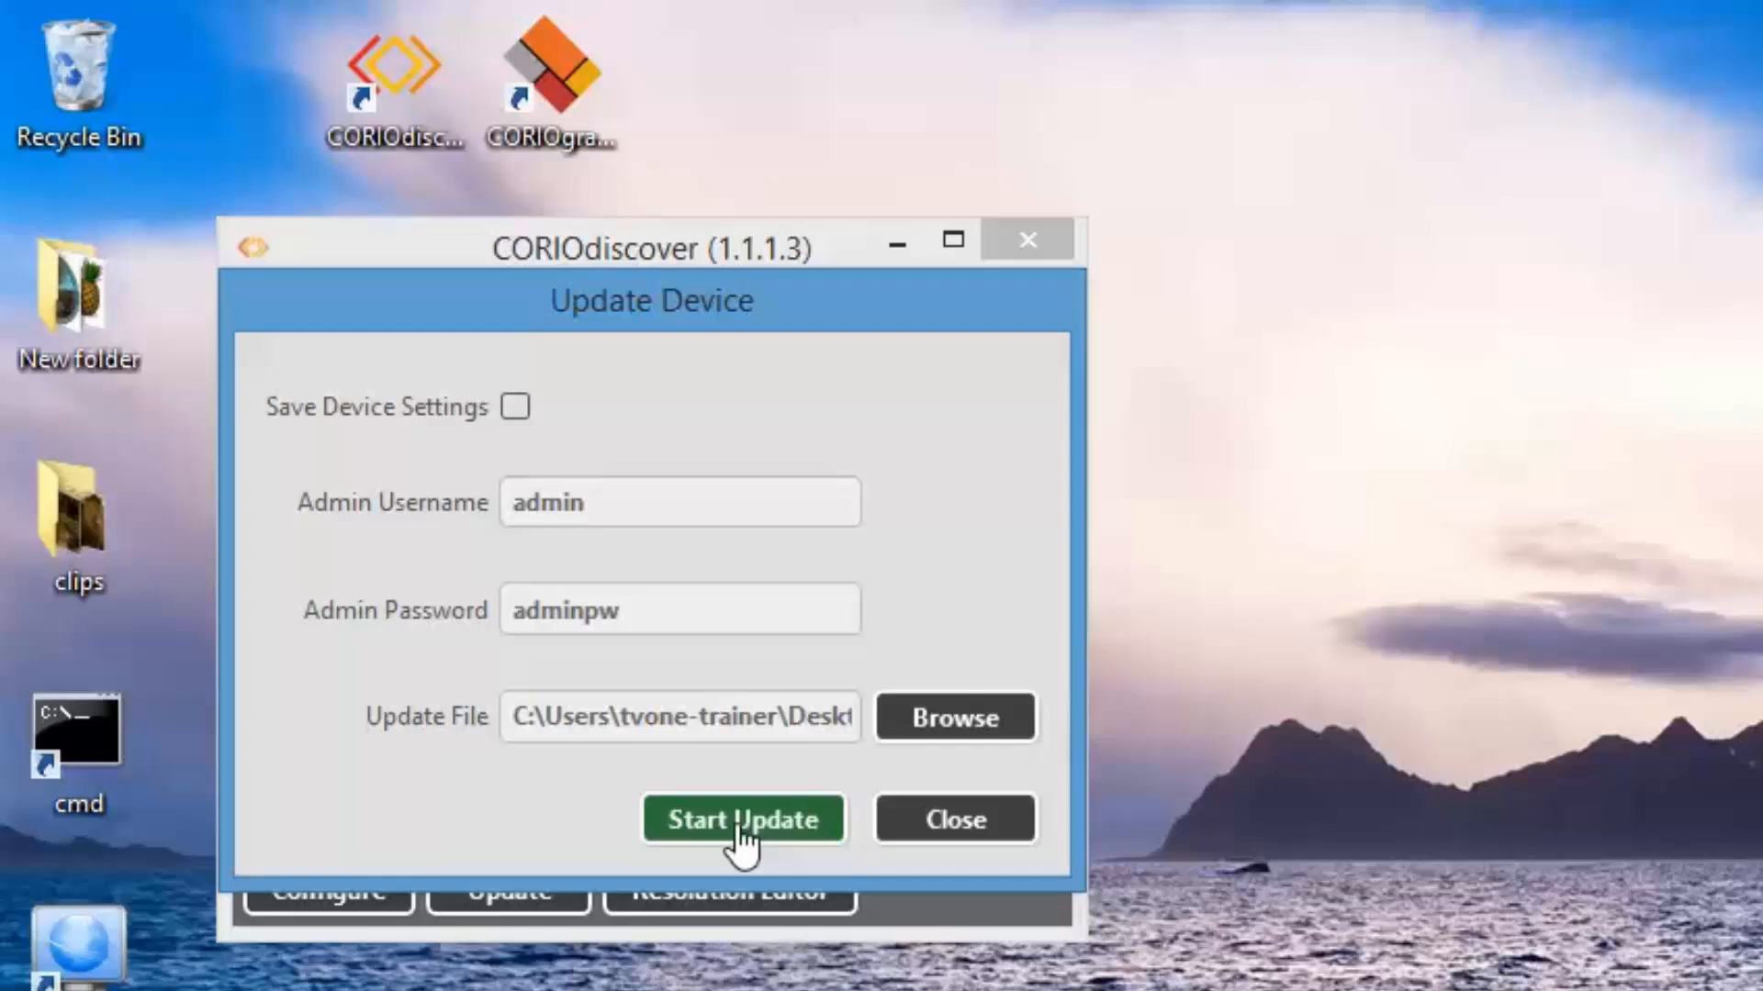
mouse_move(967, 855)
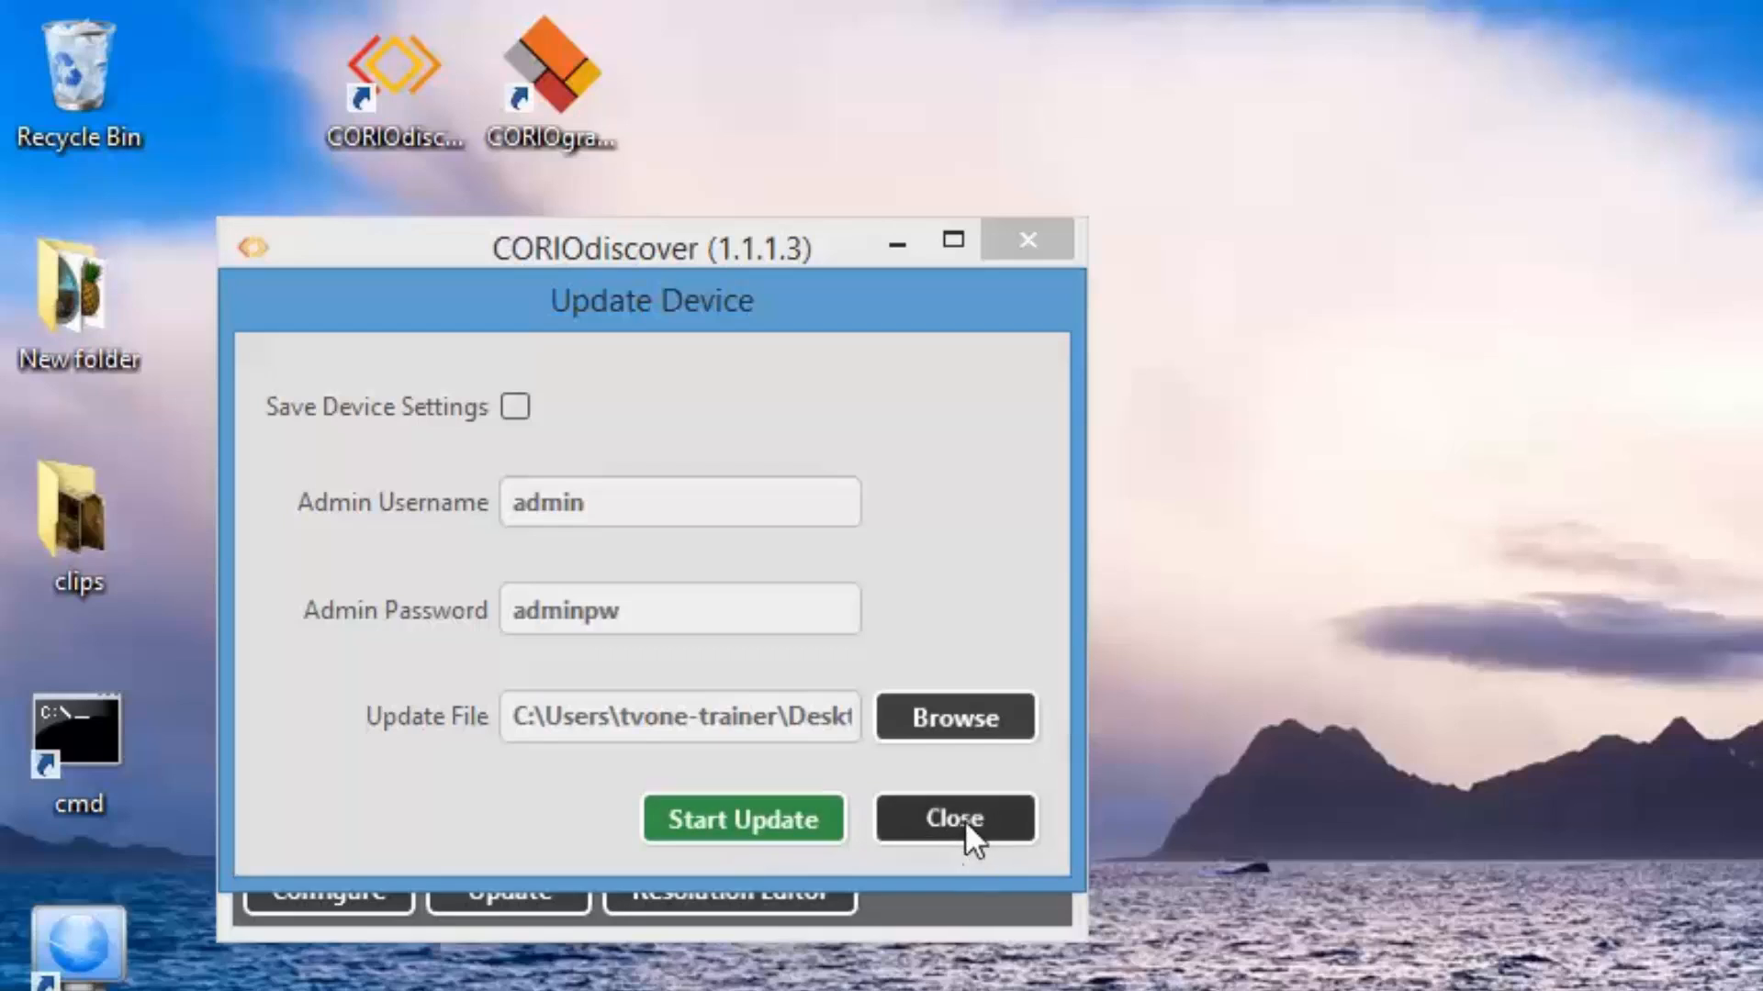
click(955, 819)
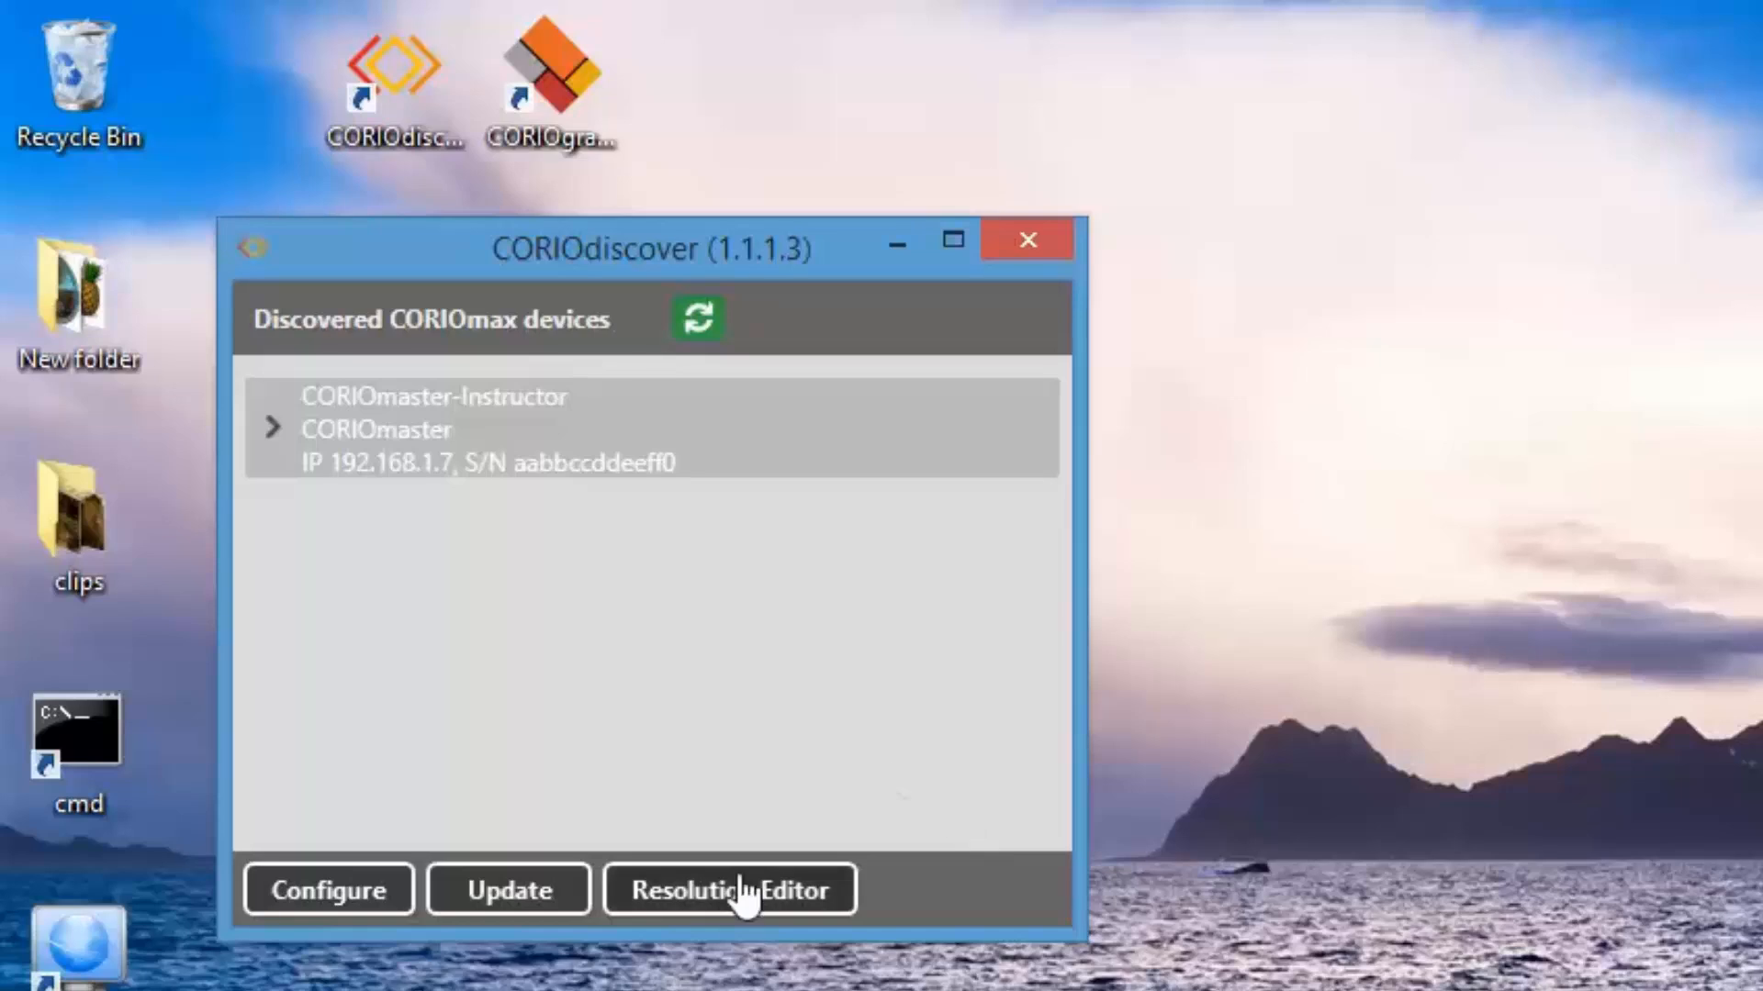
click(736, 890)
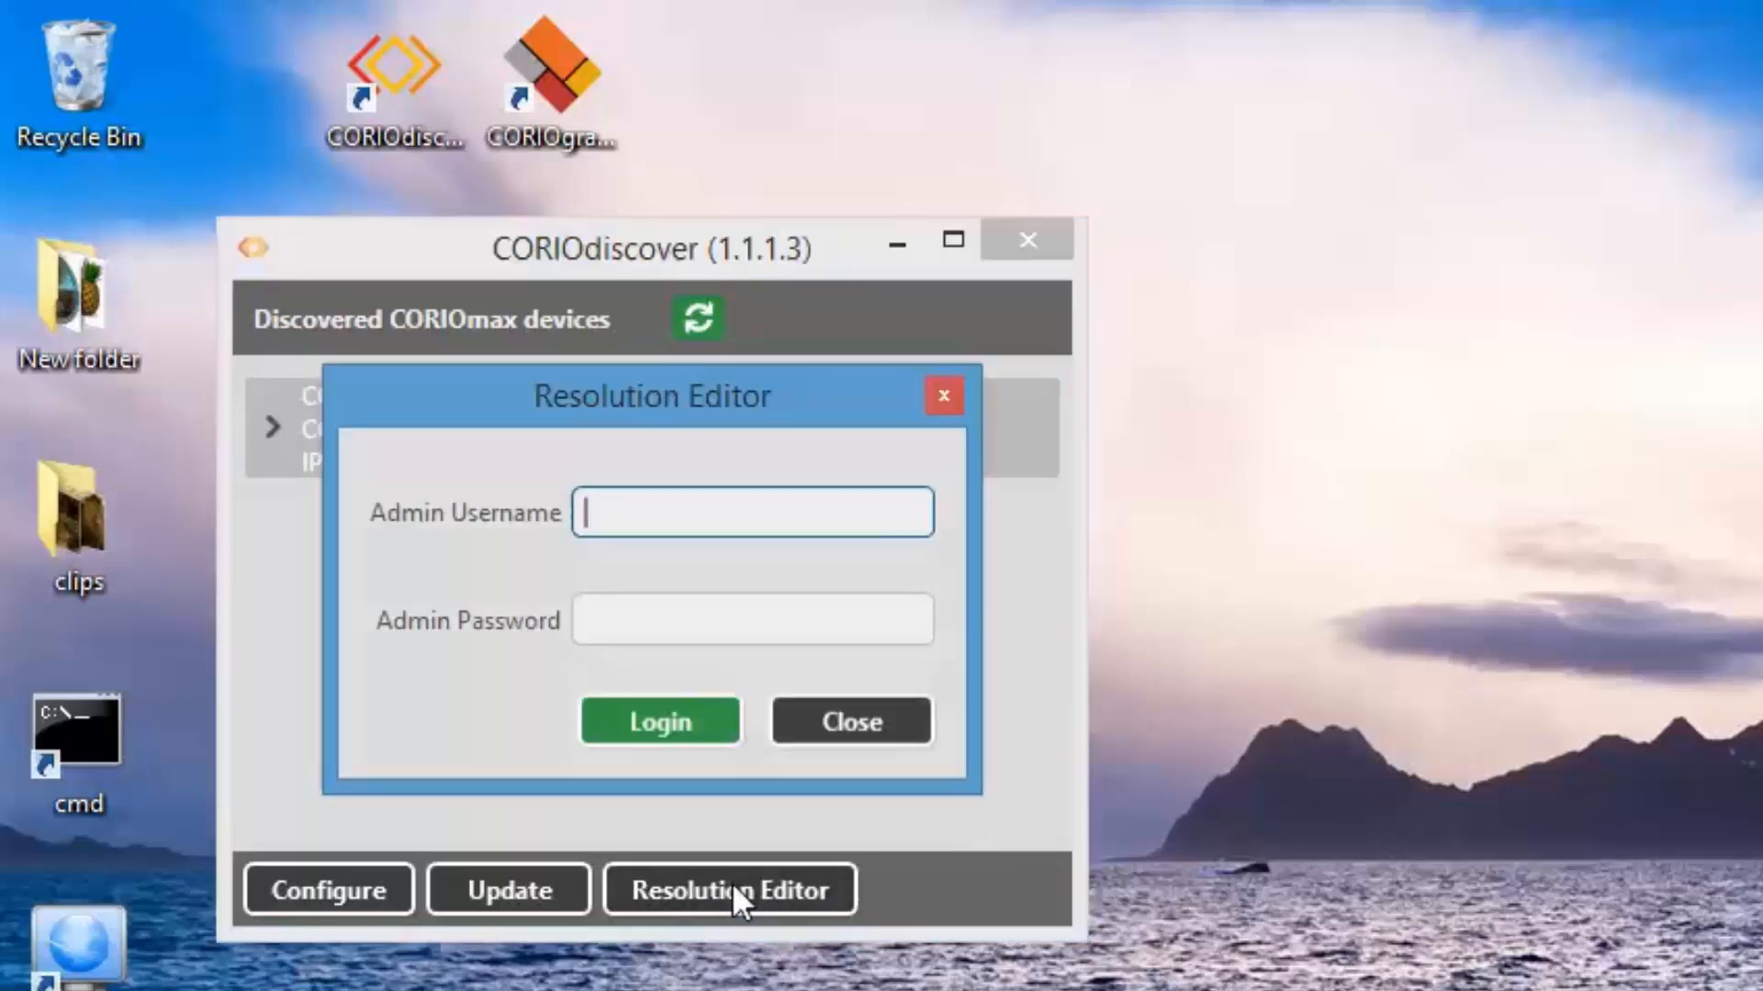
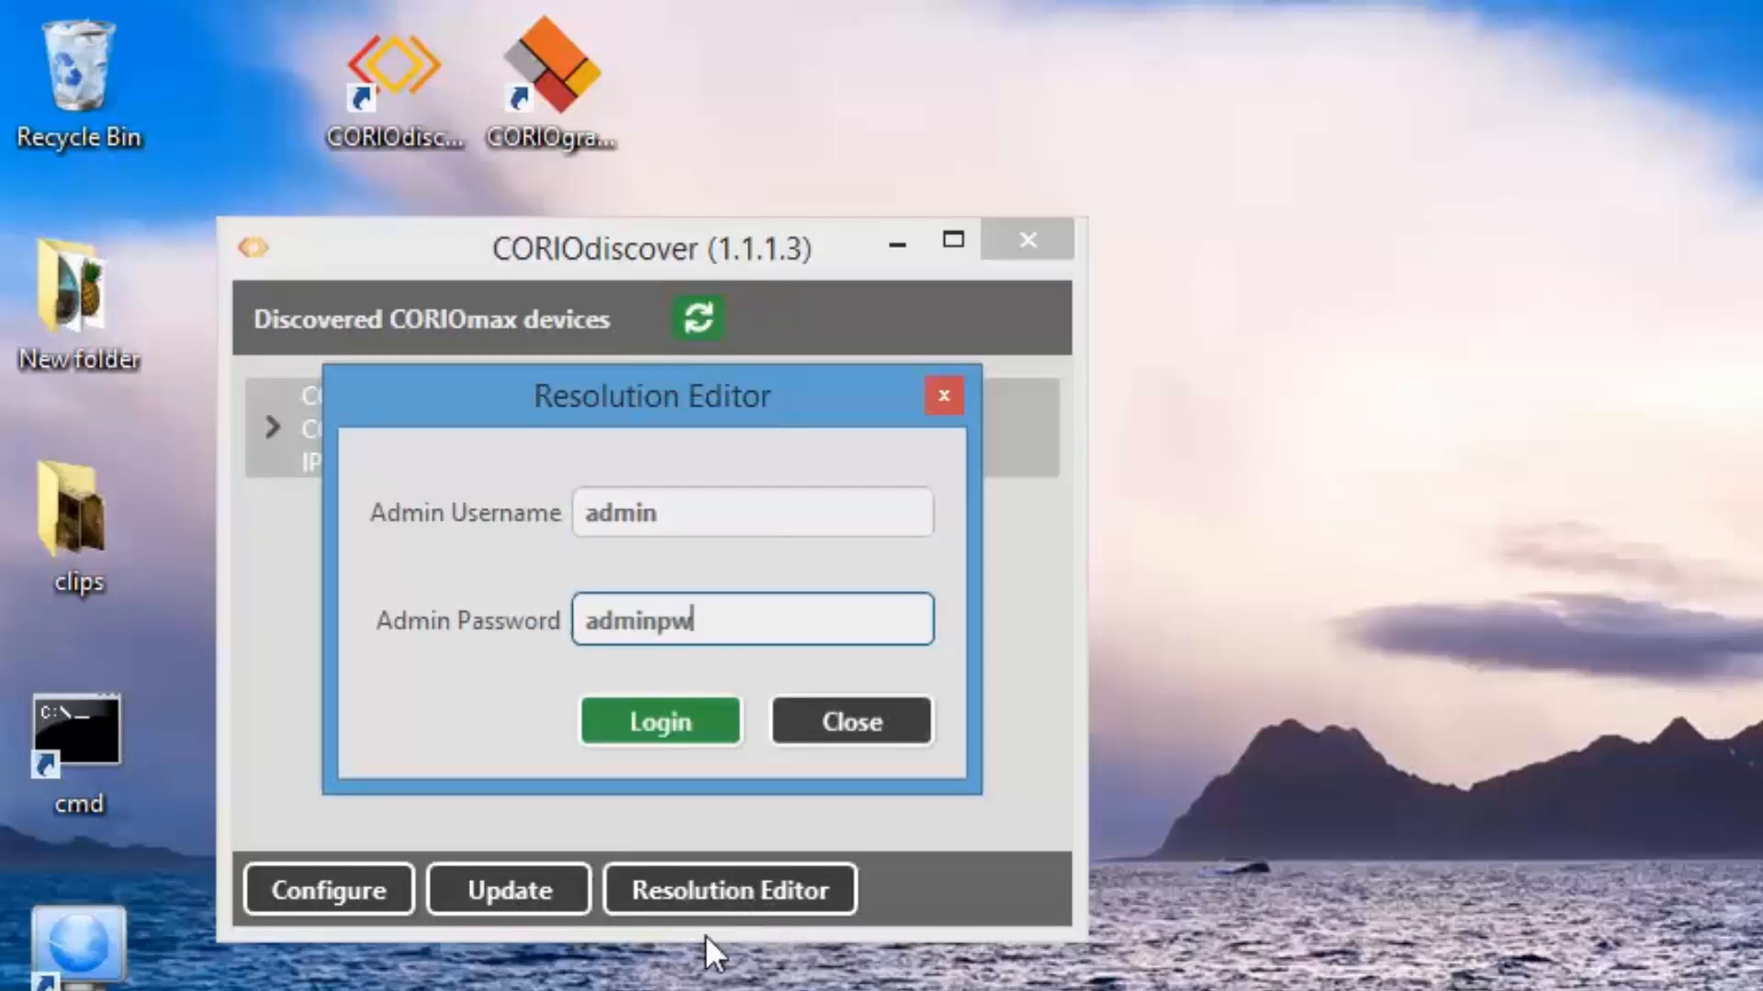
click(660, 720)
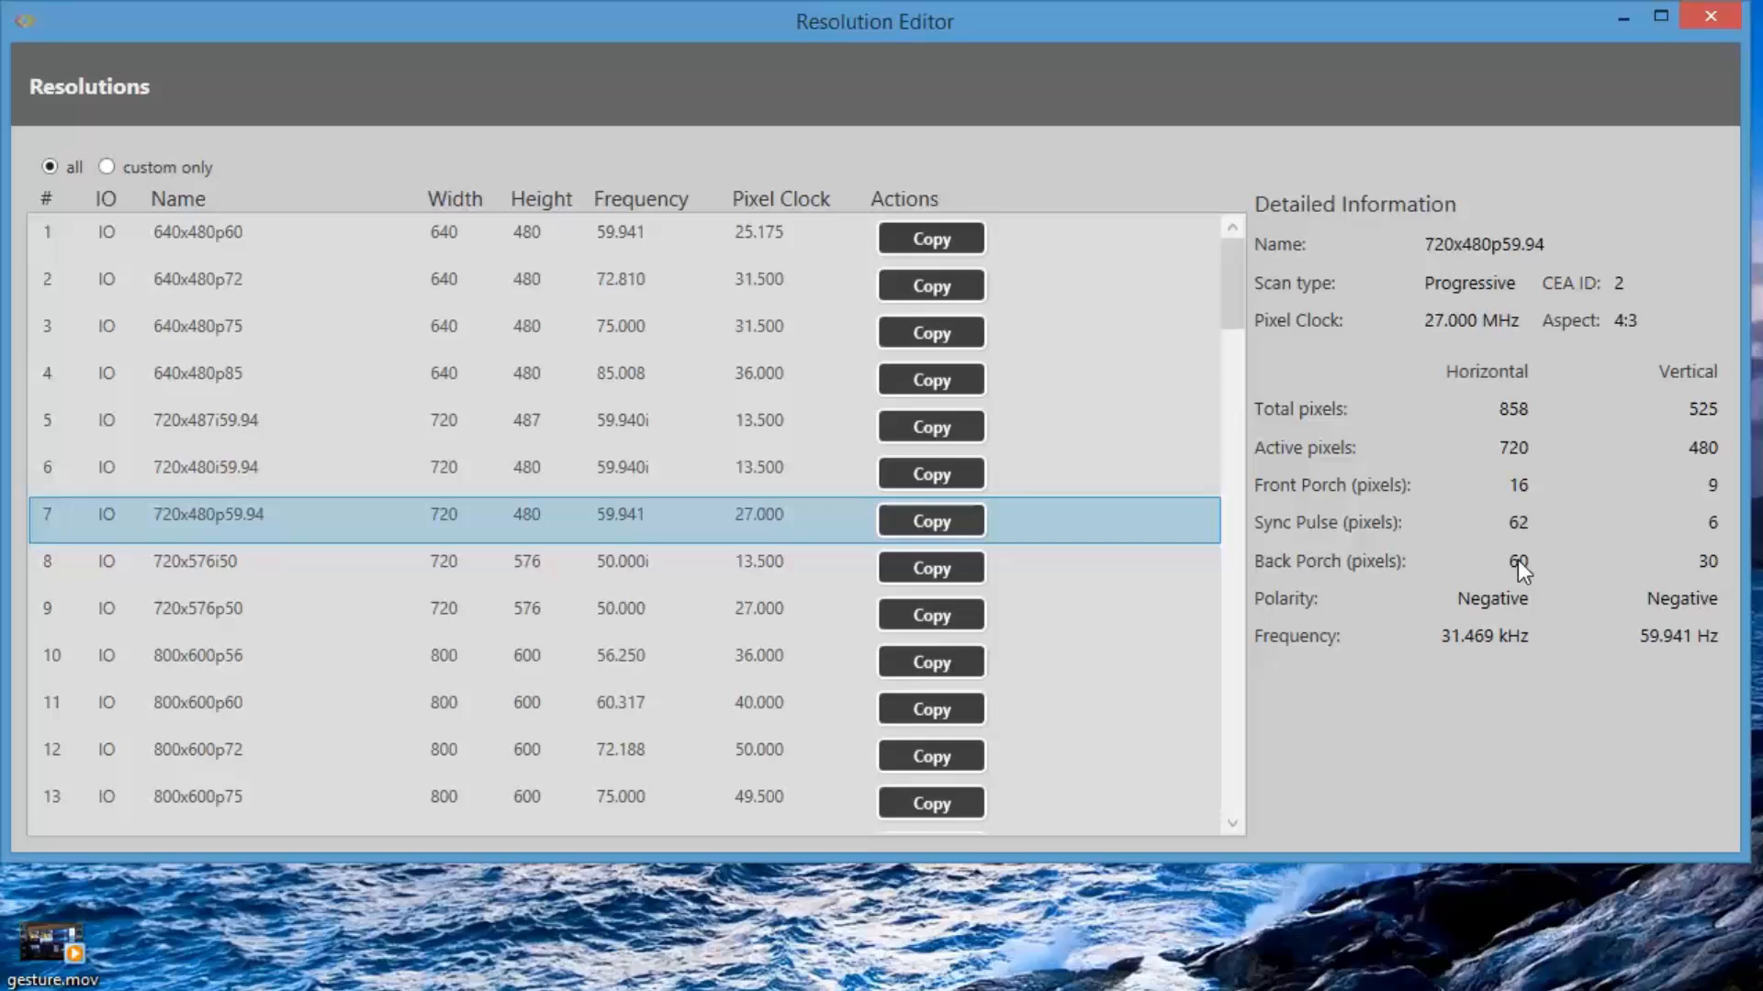
mouse_move(1473, 644)
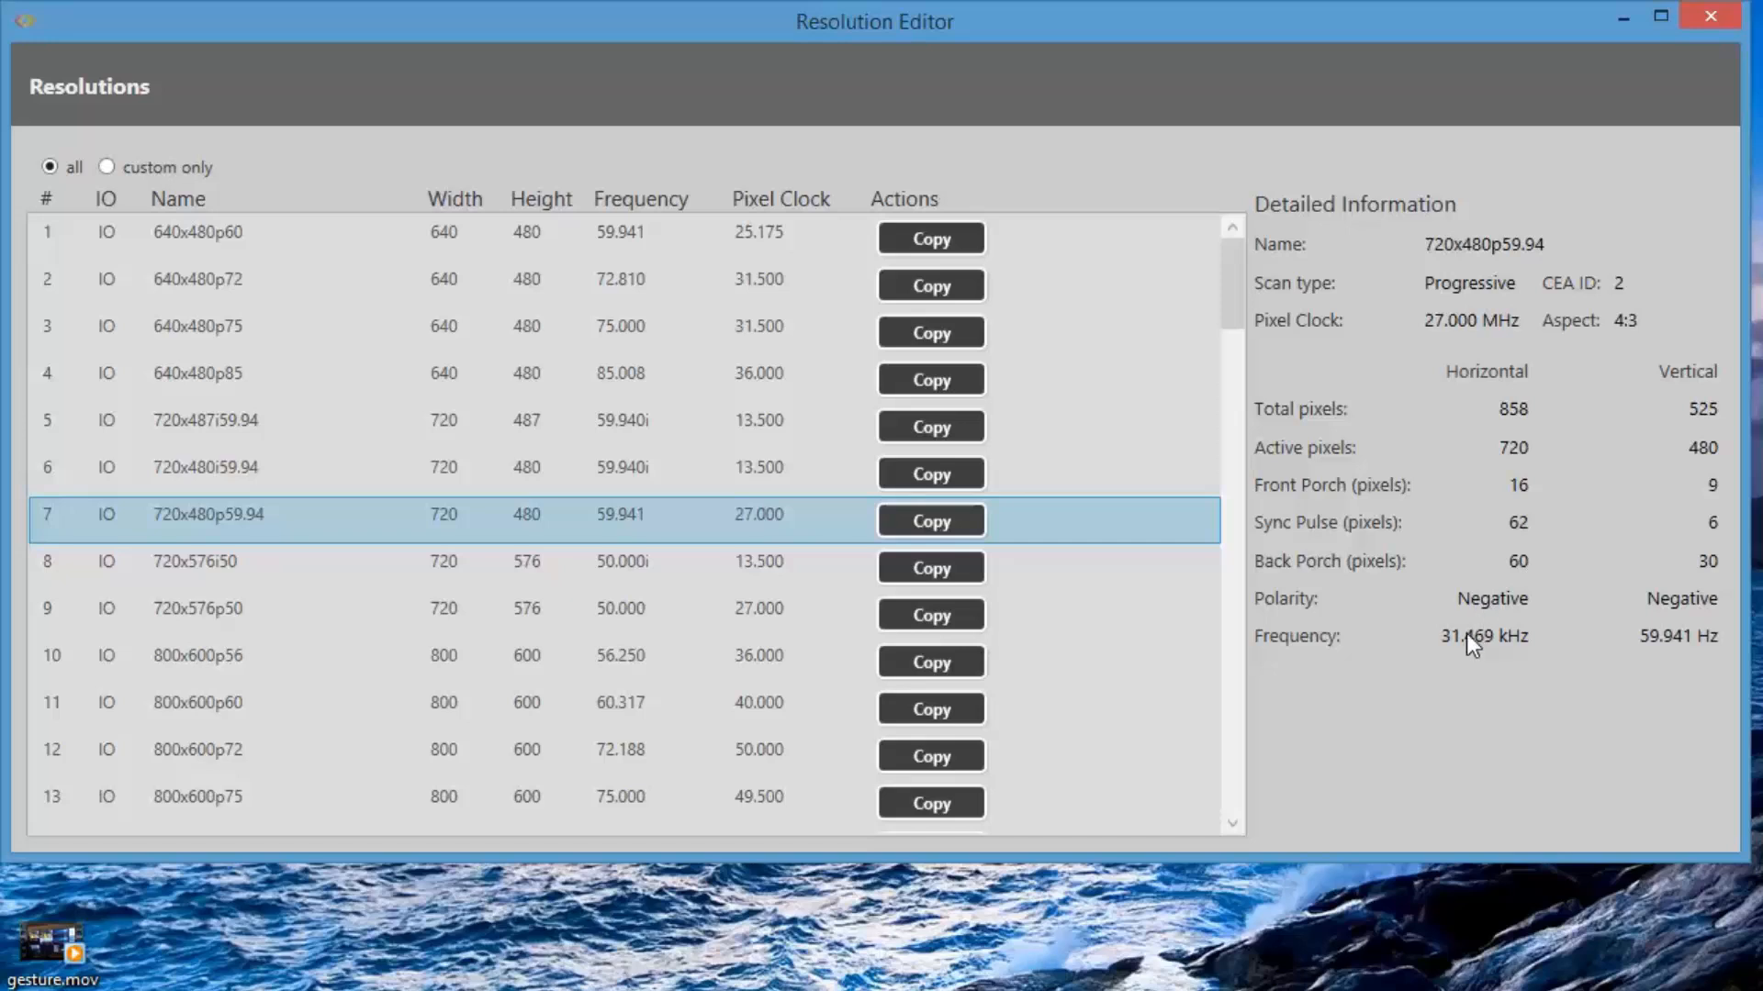
Copy resolution 1920x1200p60cvt-rb (row 72) into new custom slot 1000.
scroll(down, 3)
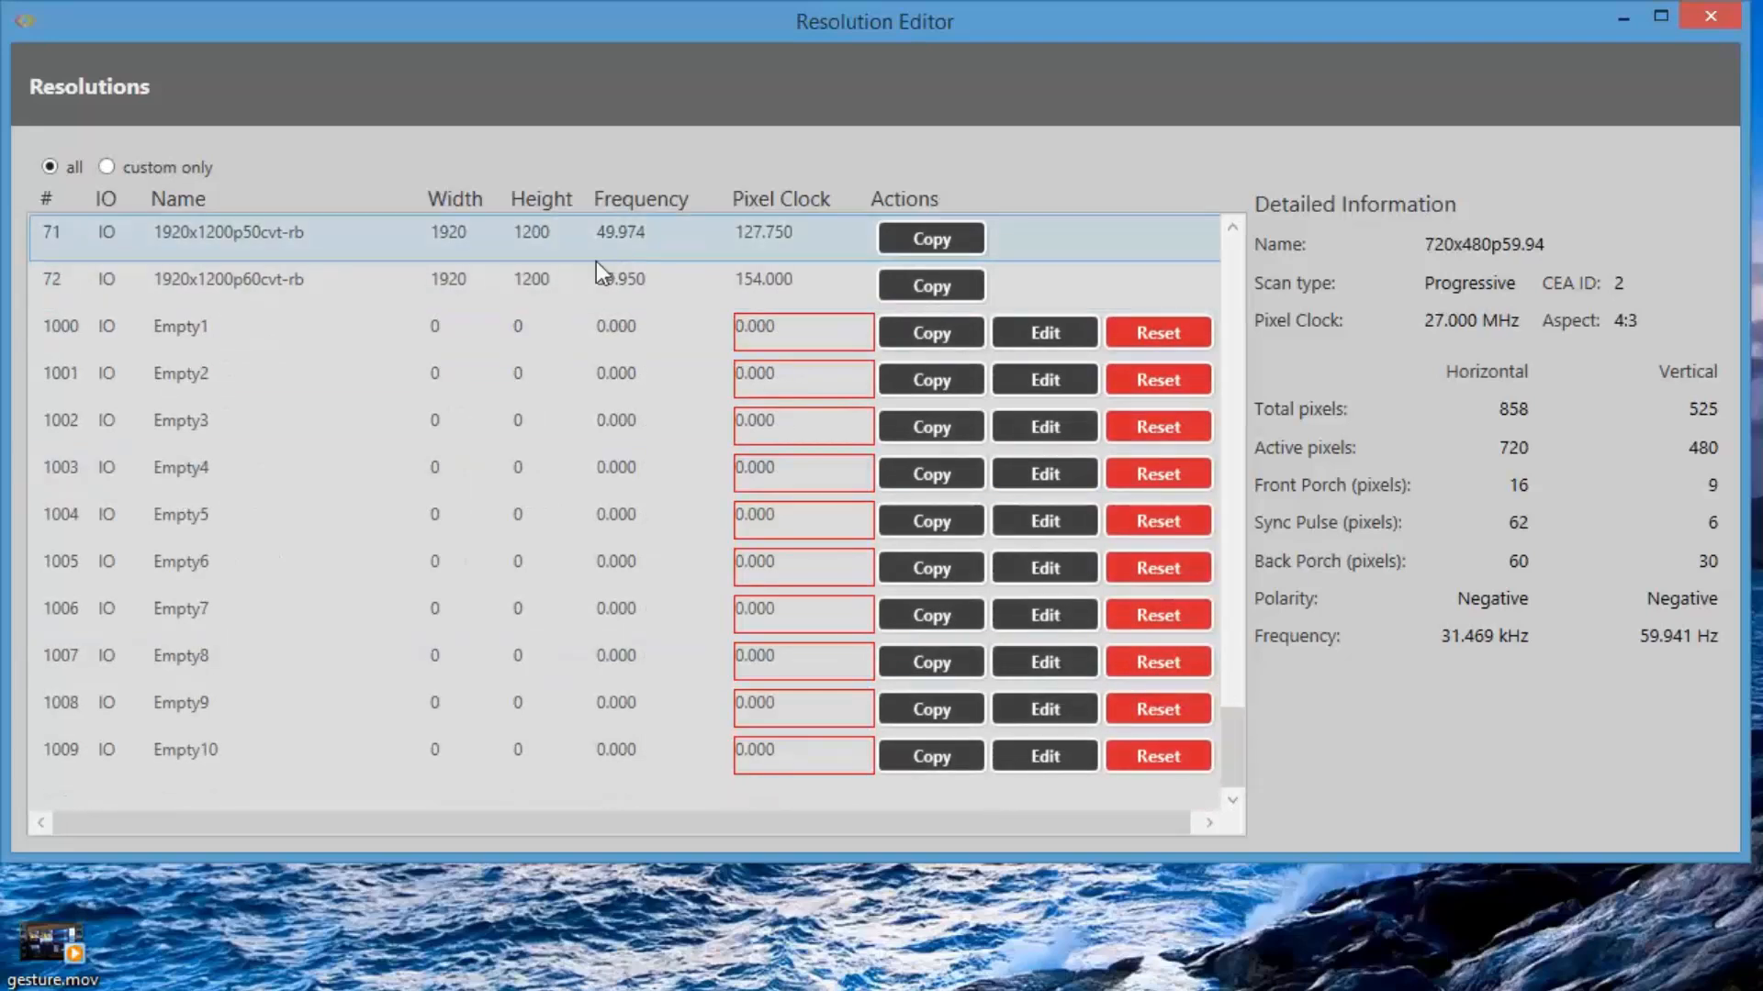
click(227, 280)
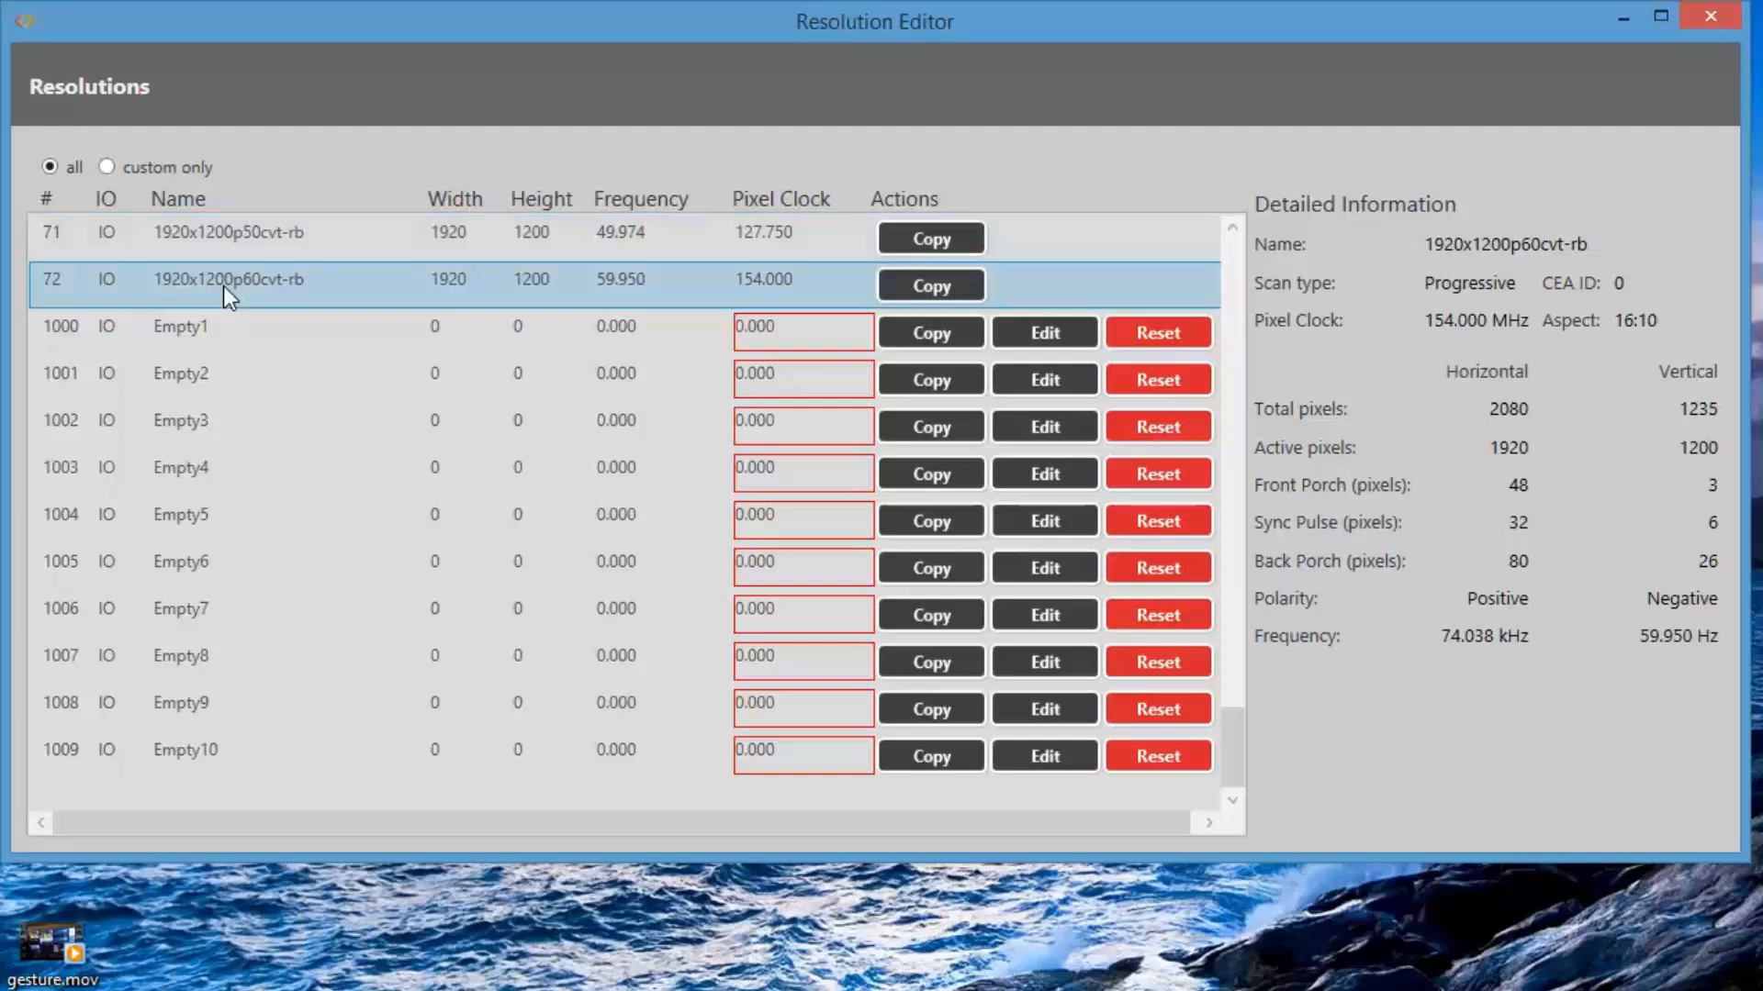
mouse_move(961, 280)
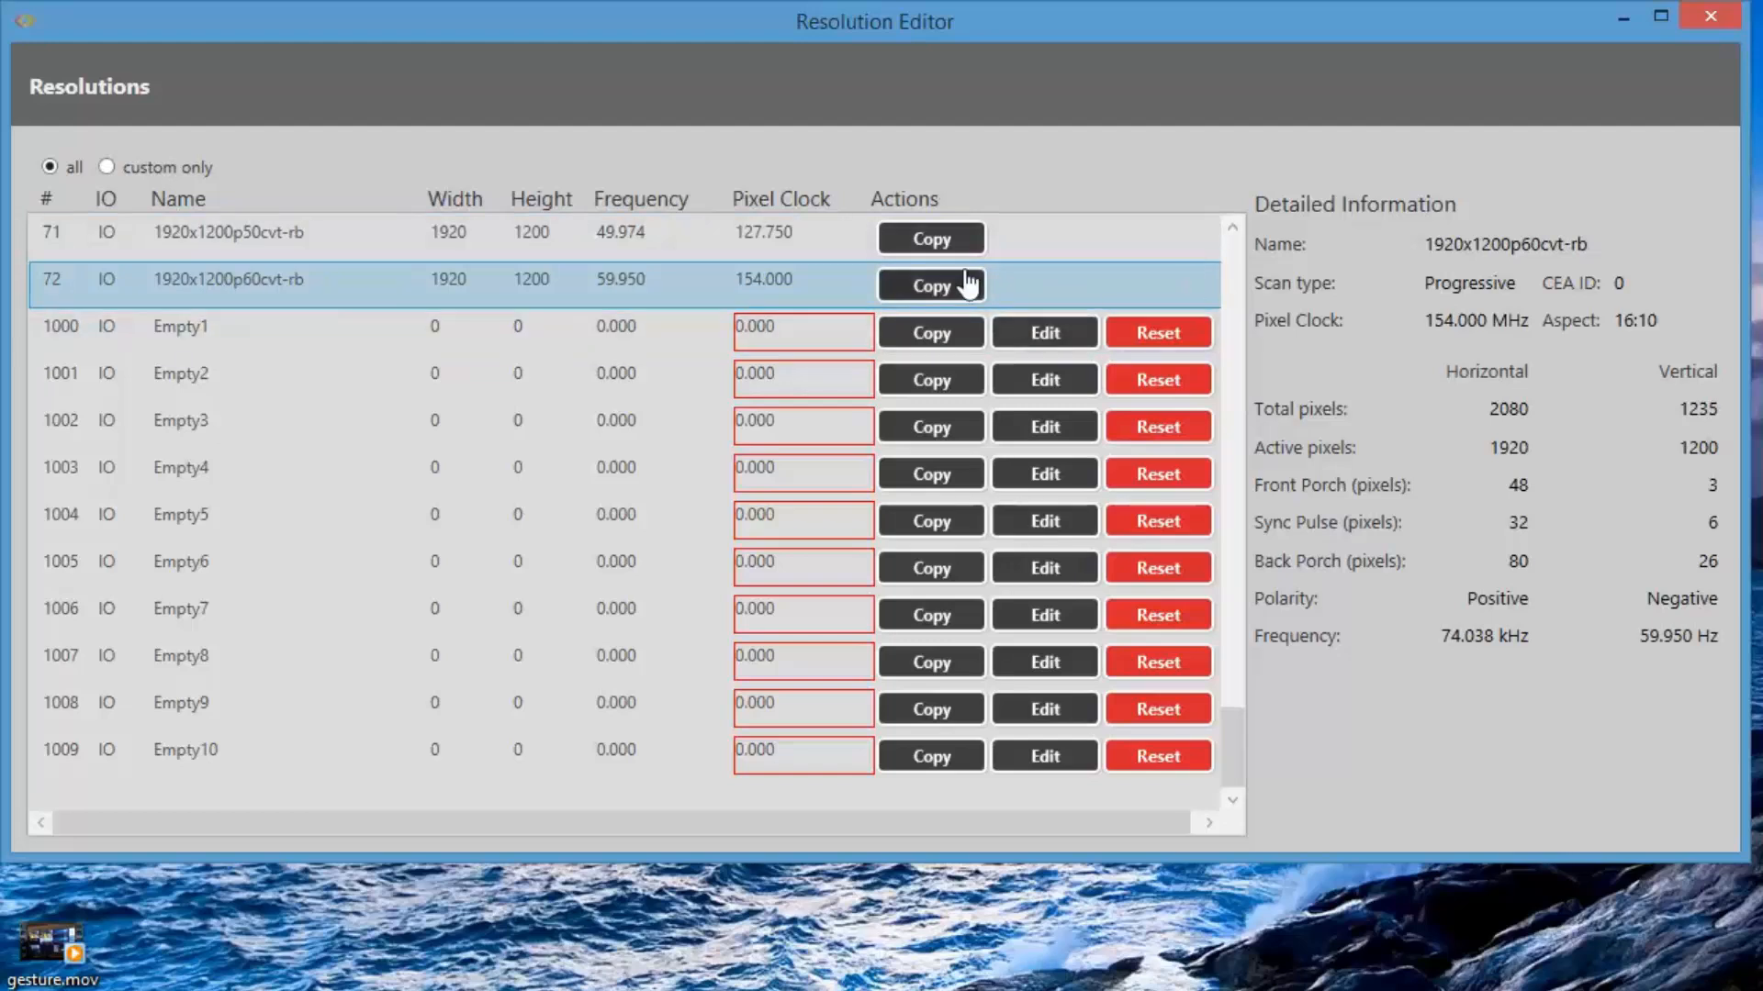
click(931, 286)
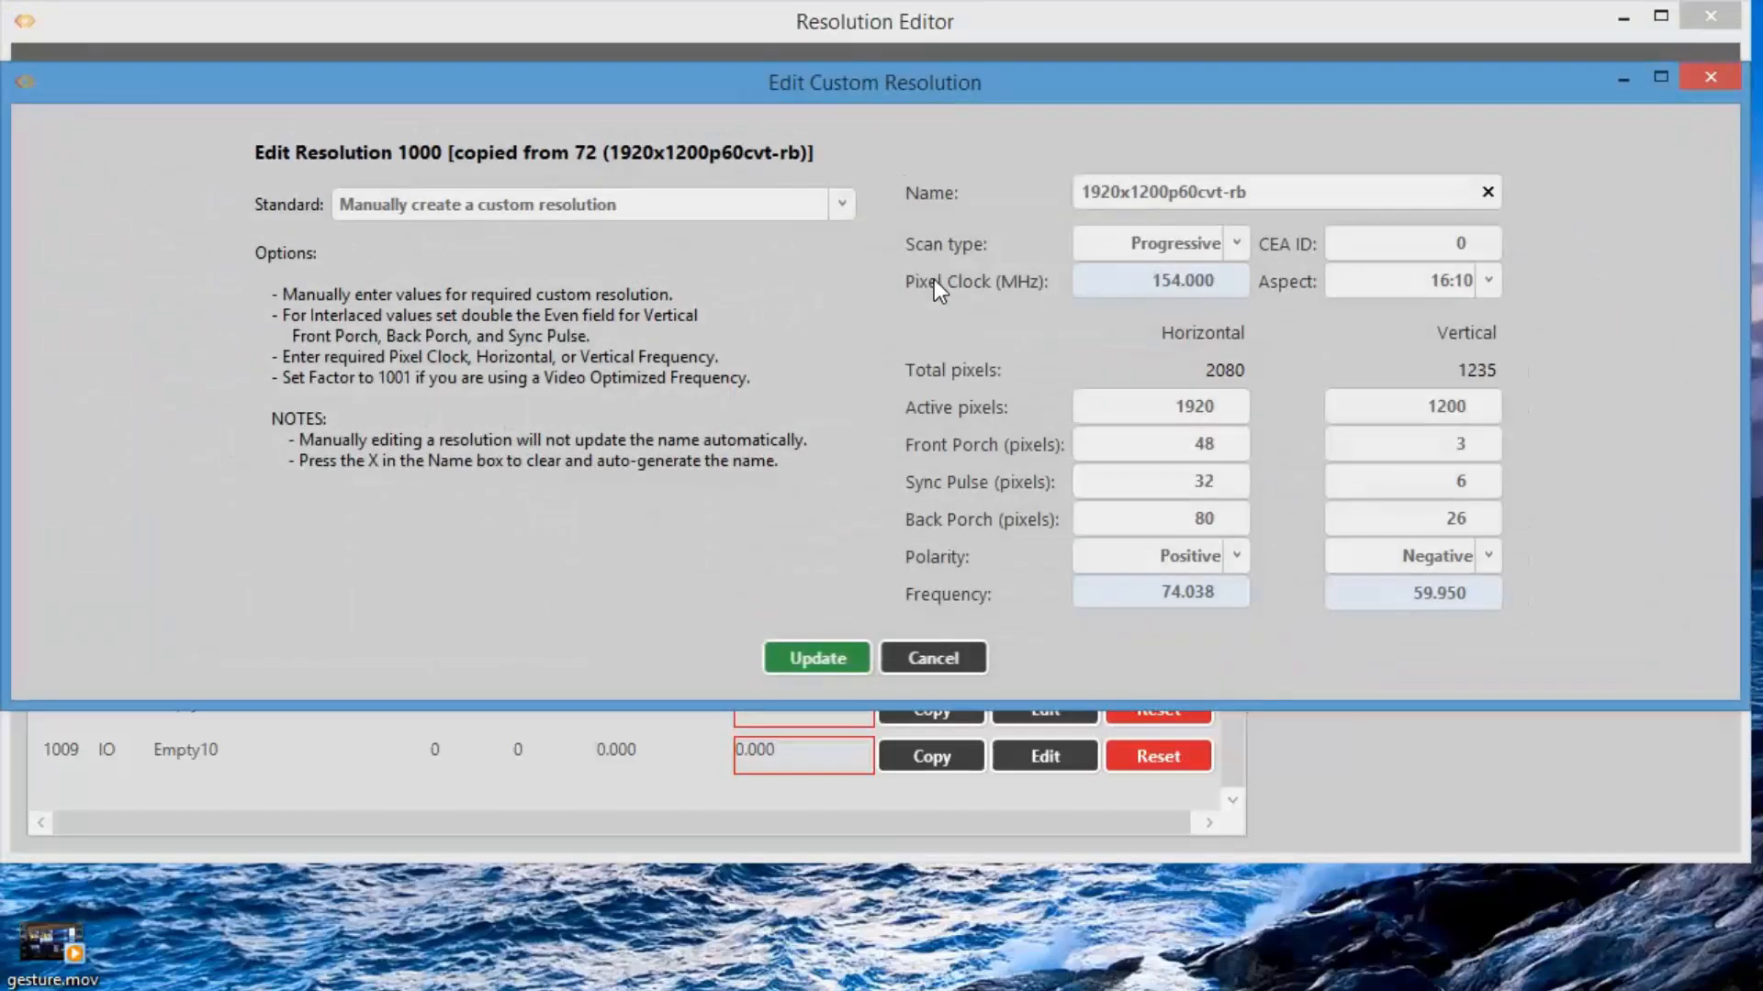
mouse_move(847, 213)
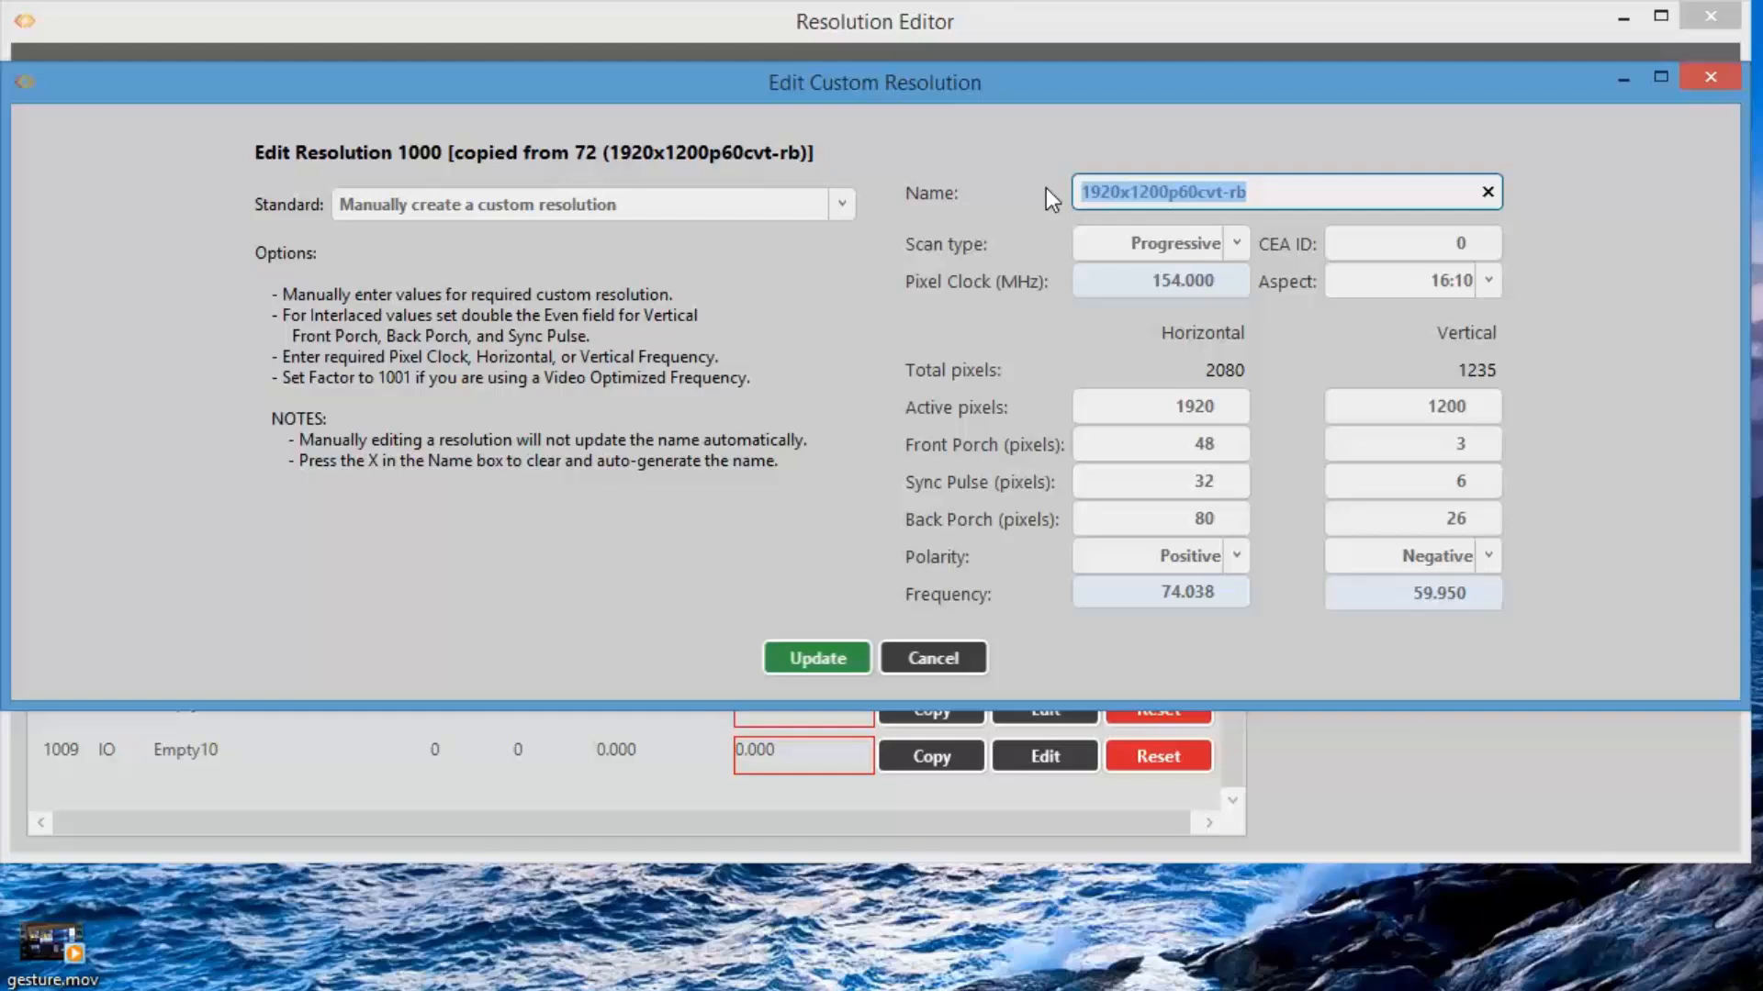
Name the resolution 'testresolution' with horizontal polarity Negative and vertical Positive.
text(test resolution)
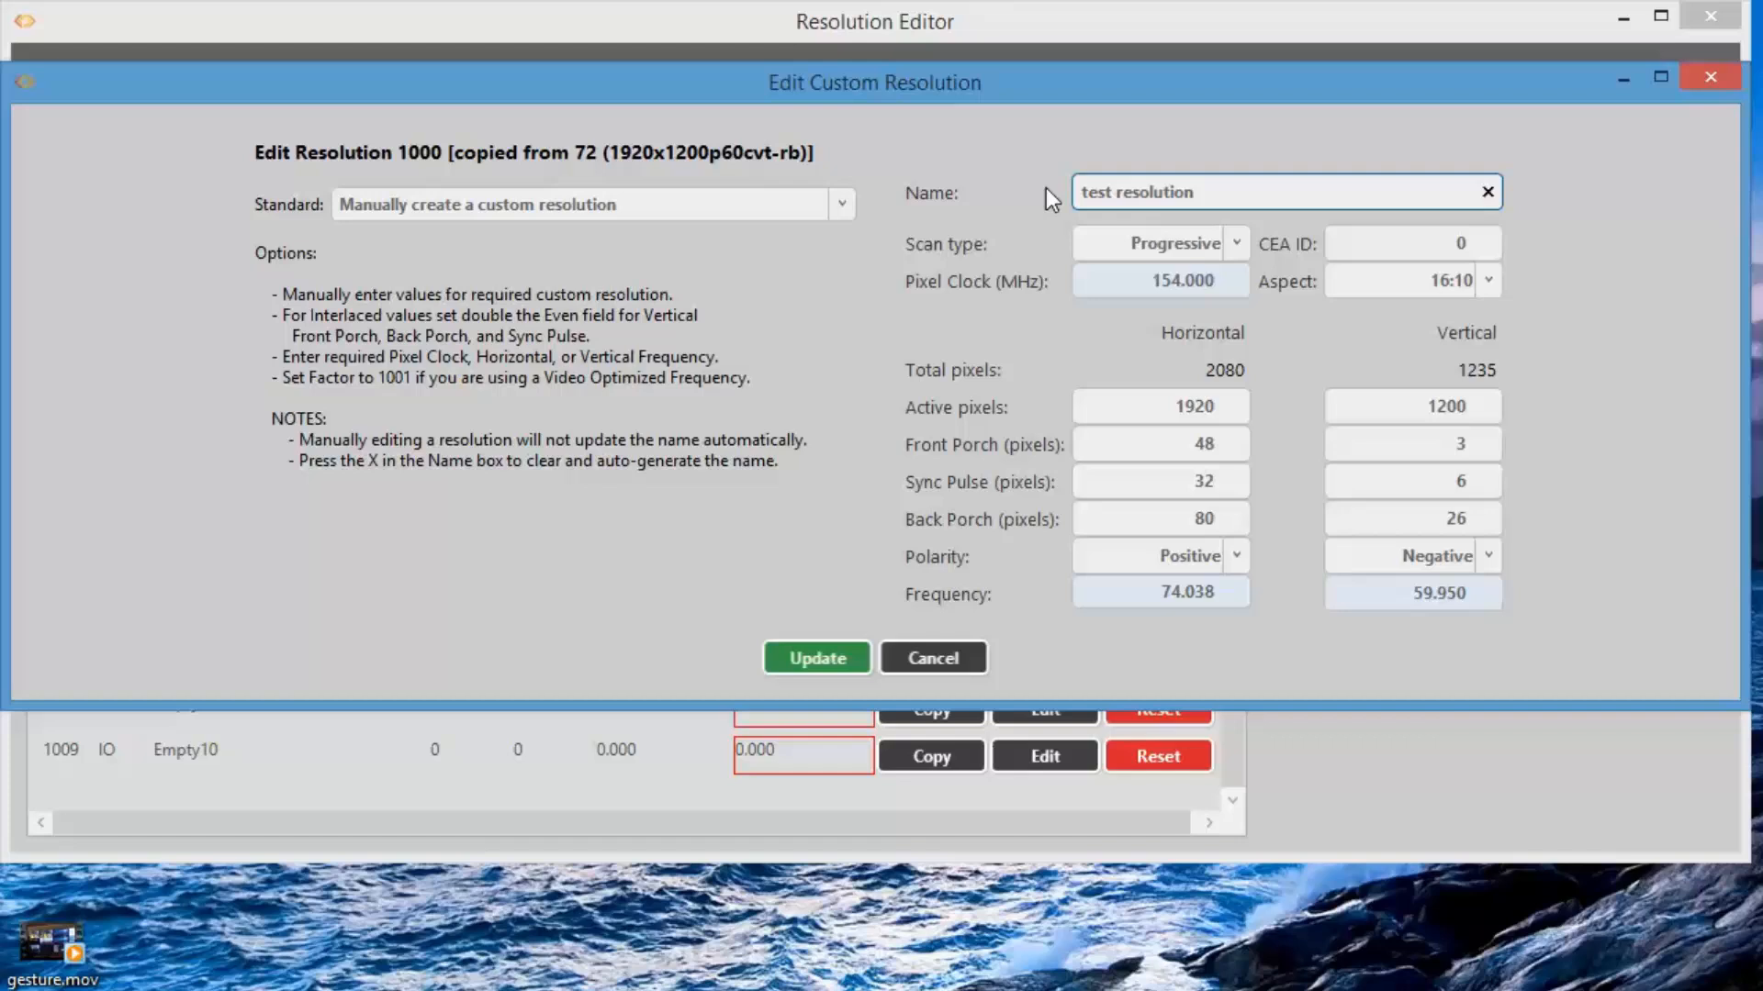
mouse_move(1036, 551)
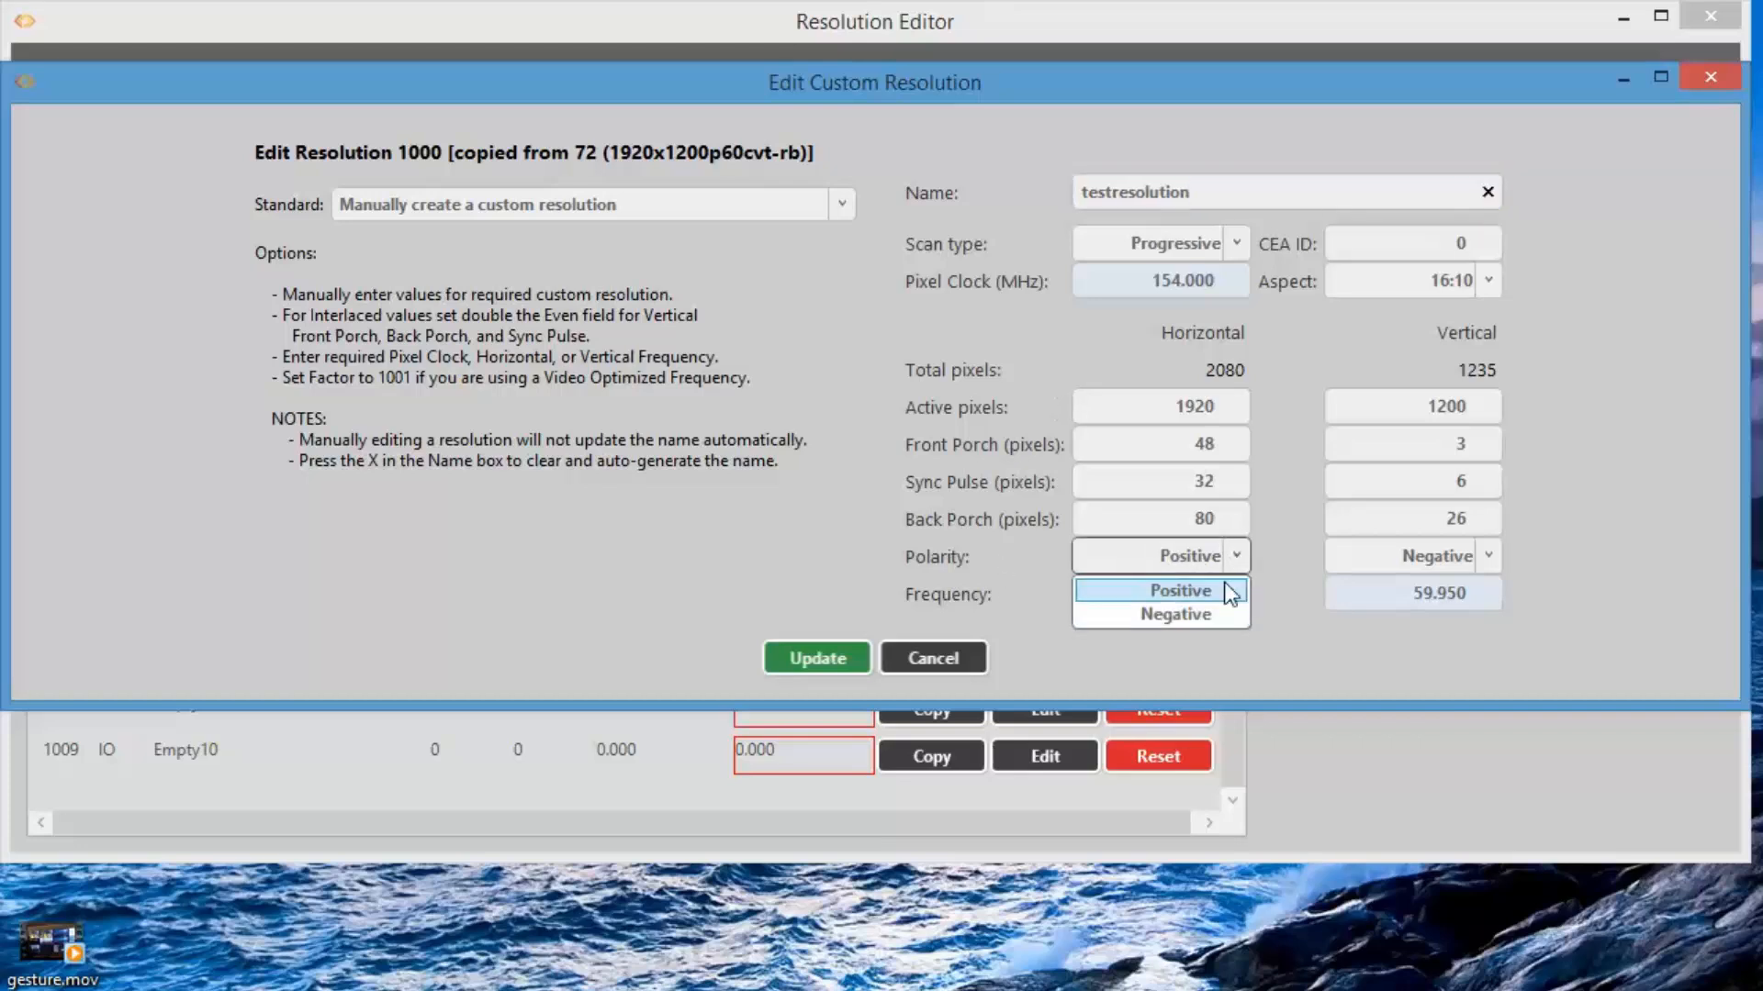
click(1175, 614)
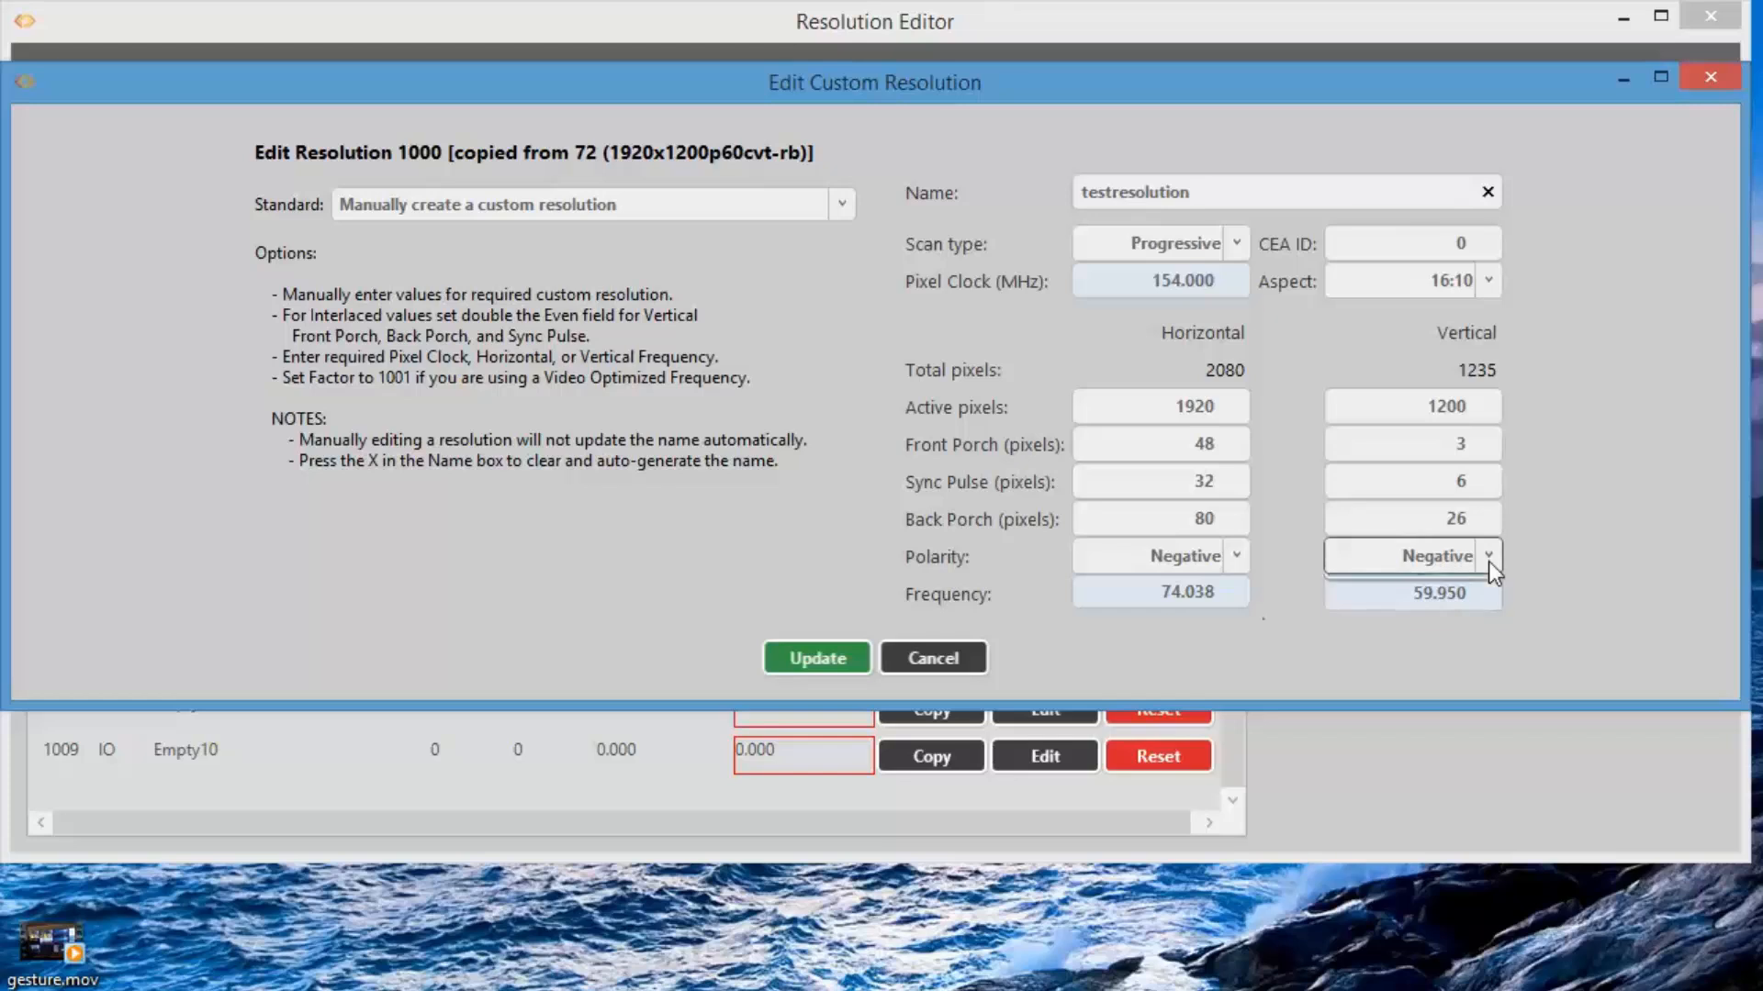
click(1489, 556)
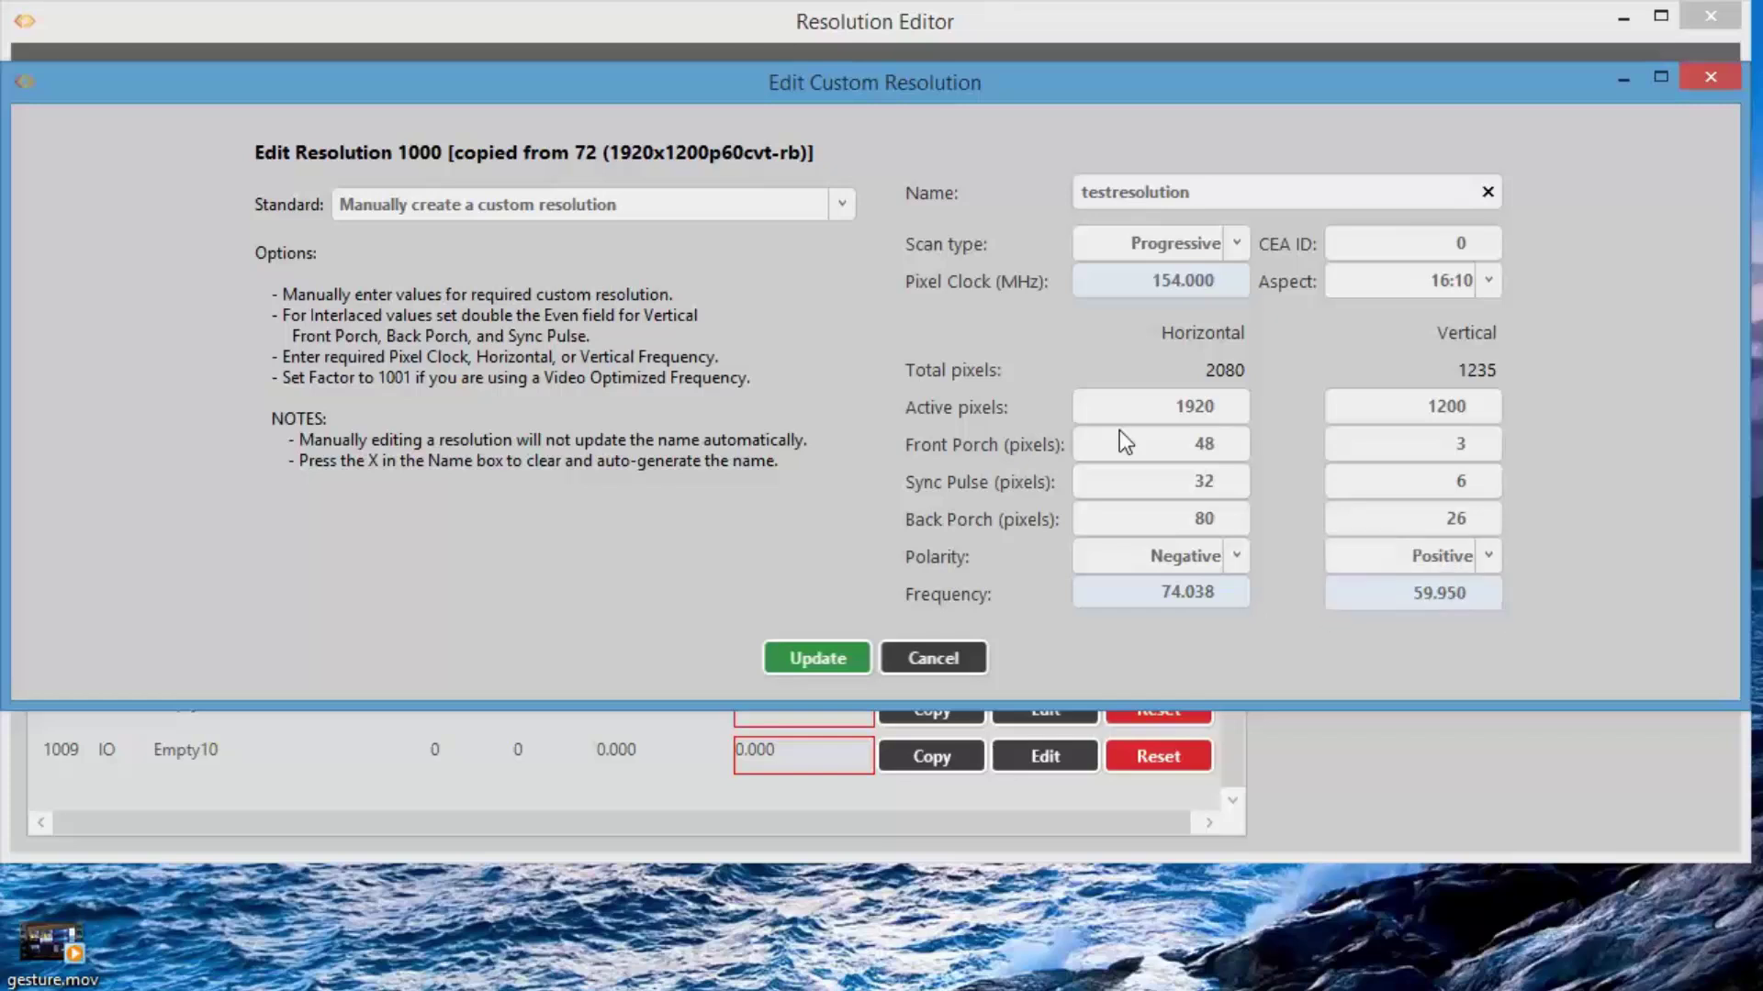
mouse_move(822, 667)
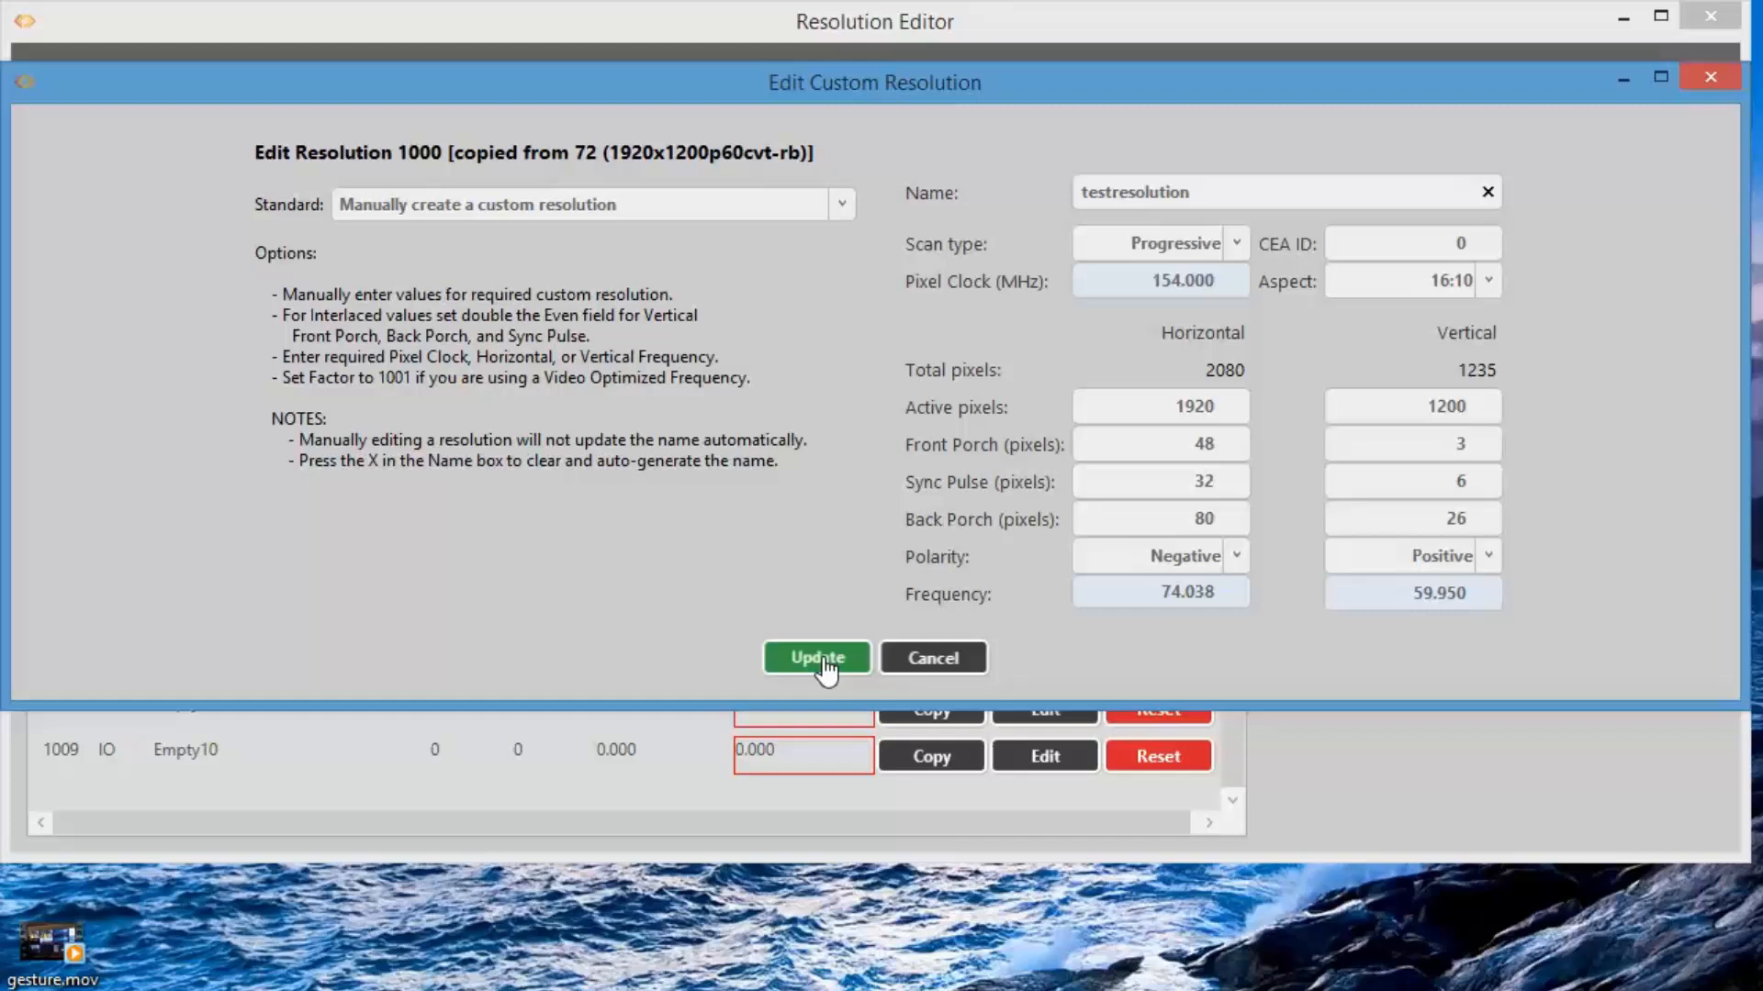
Save testresolution to slot 1000 with Update.
click(817, 657)
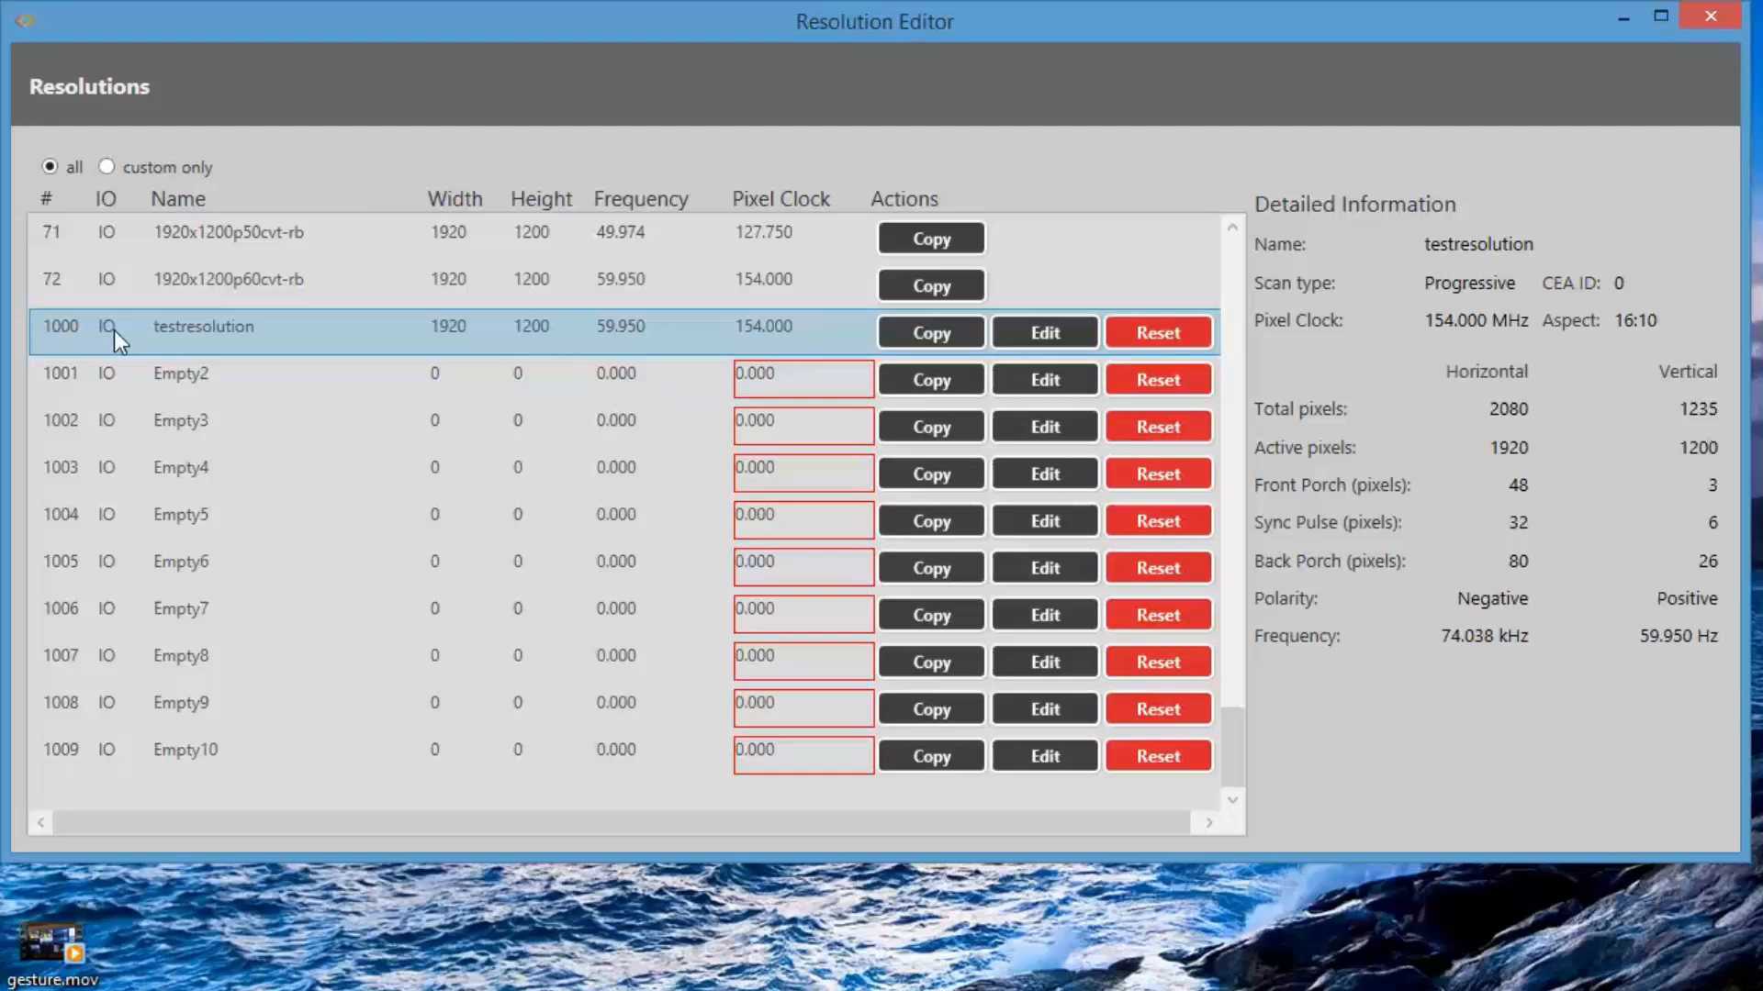
mouse_move(458, 350)
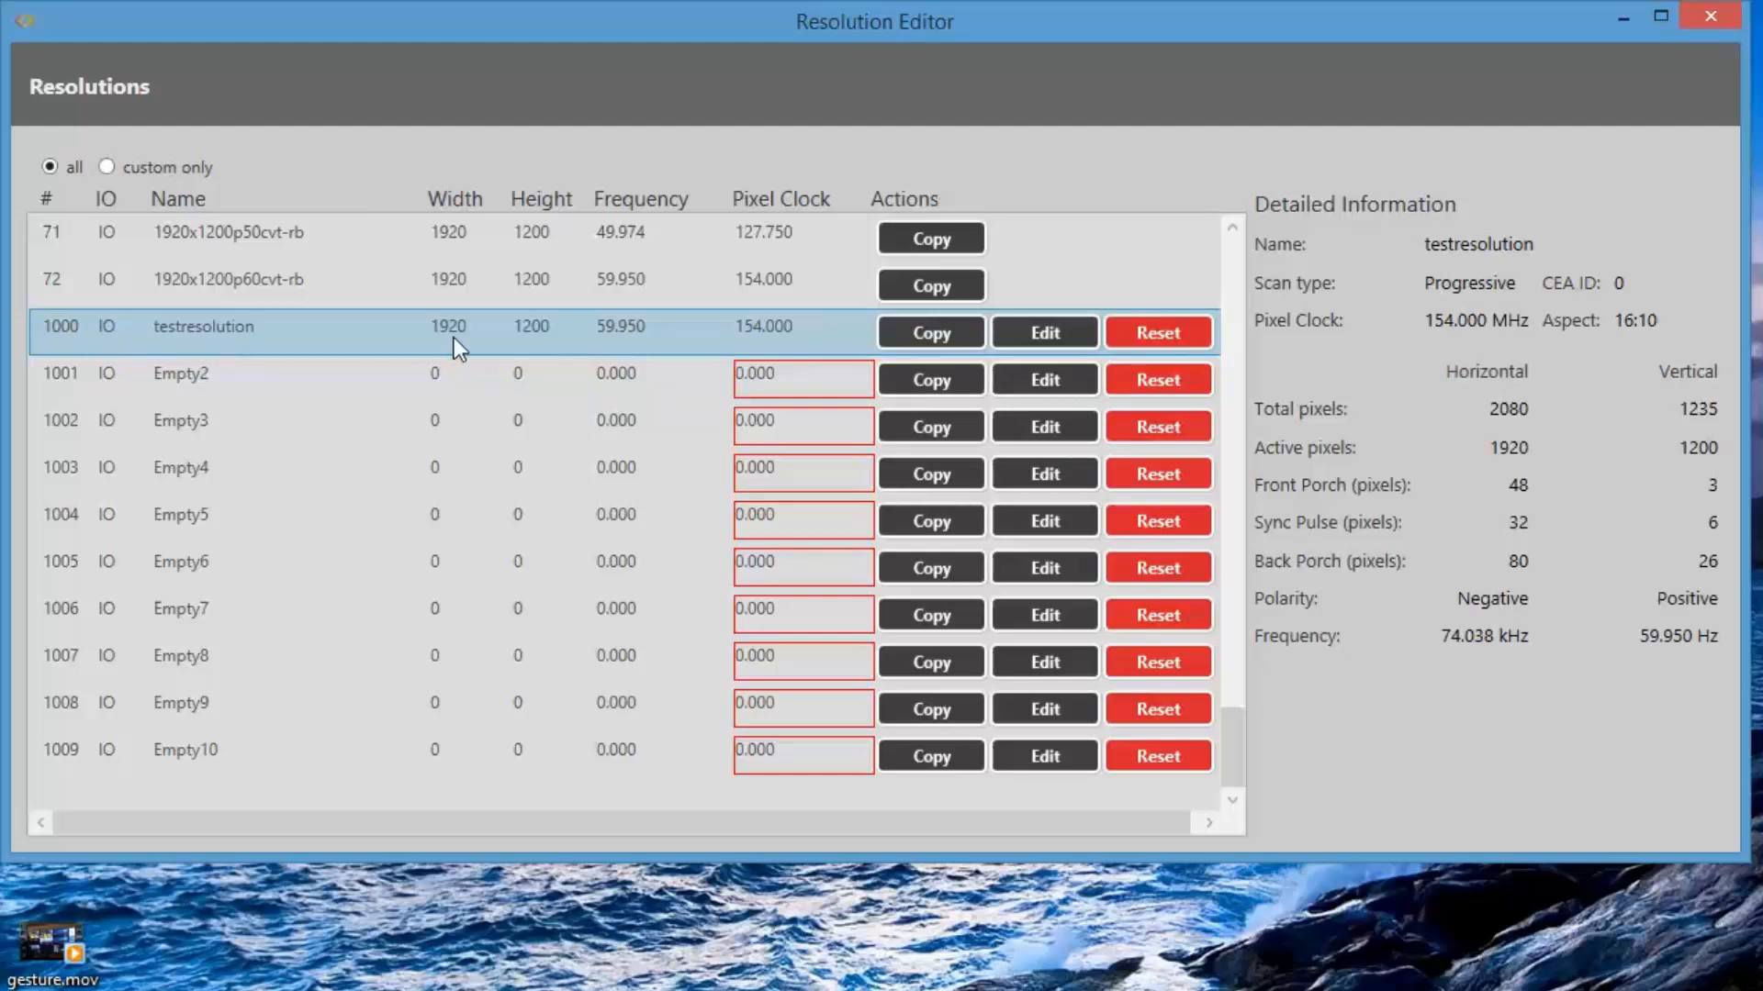
mouse_move(806, 339)
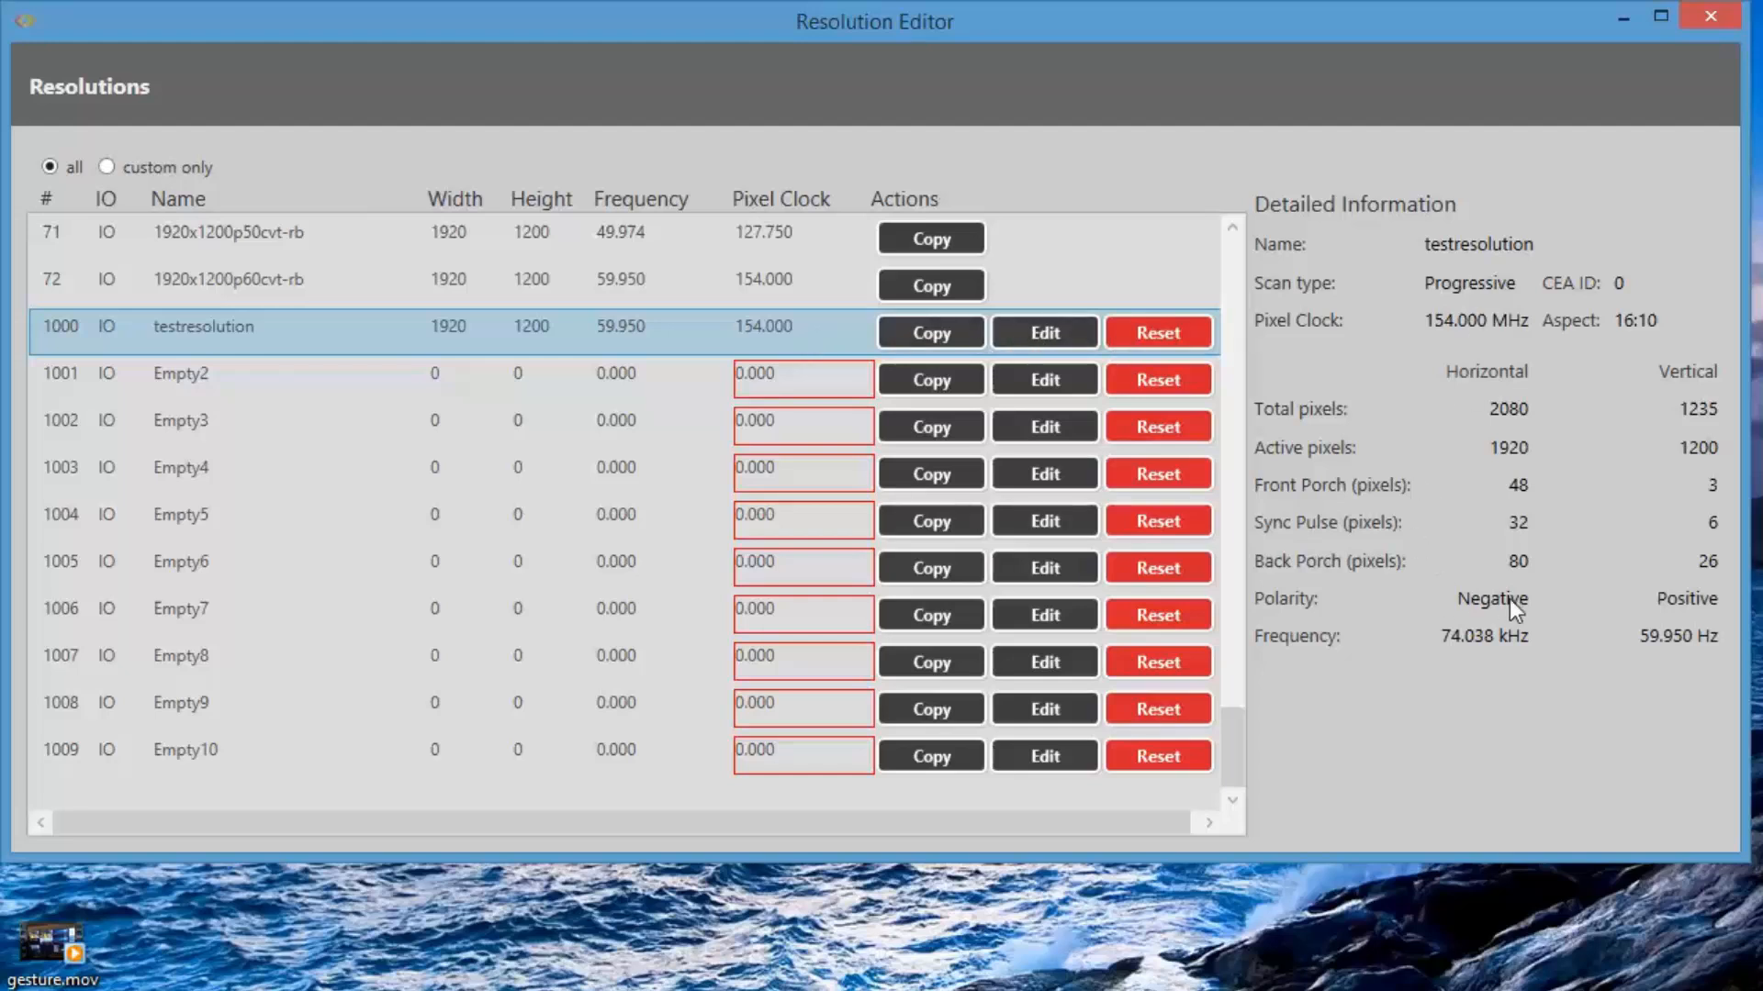
mouse_move(1698, 611)
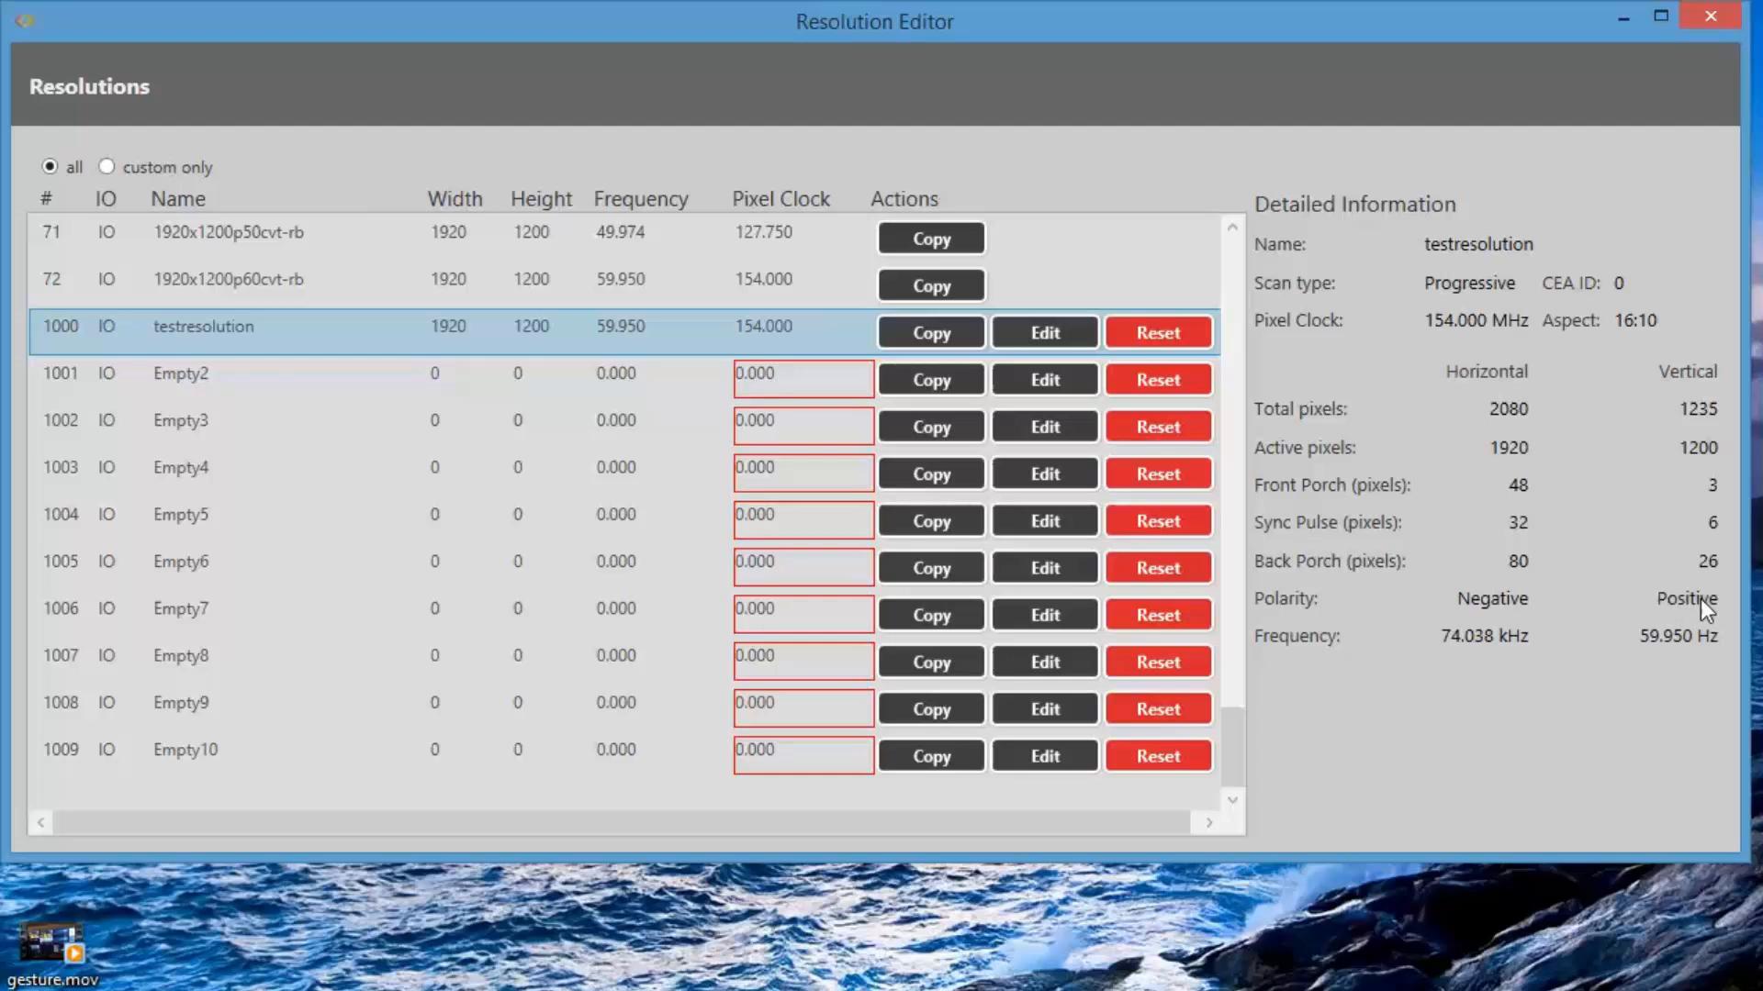
mouse_move(1625, 560)
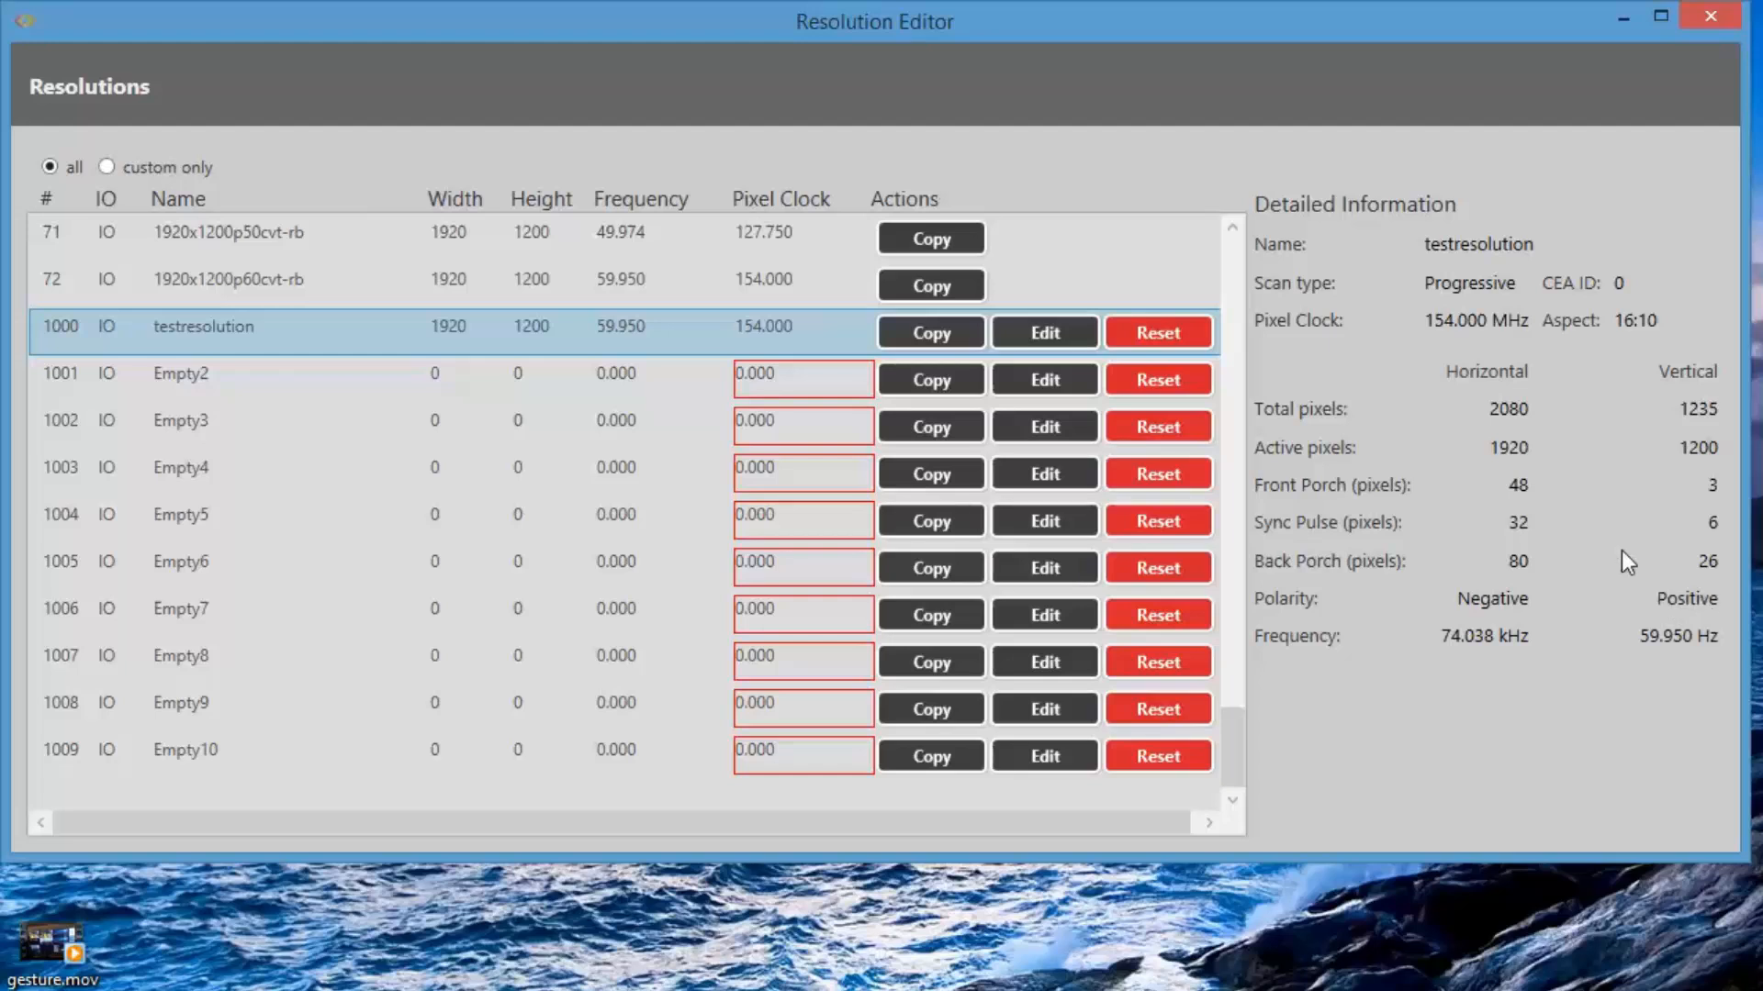
mouse_move(1704, 33)
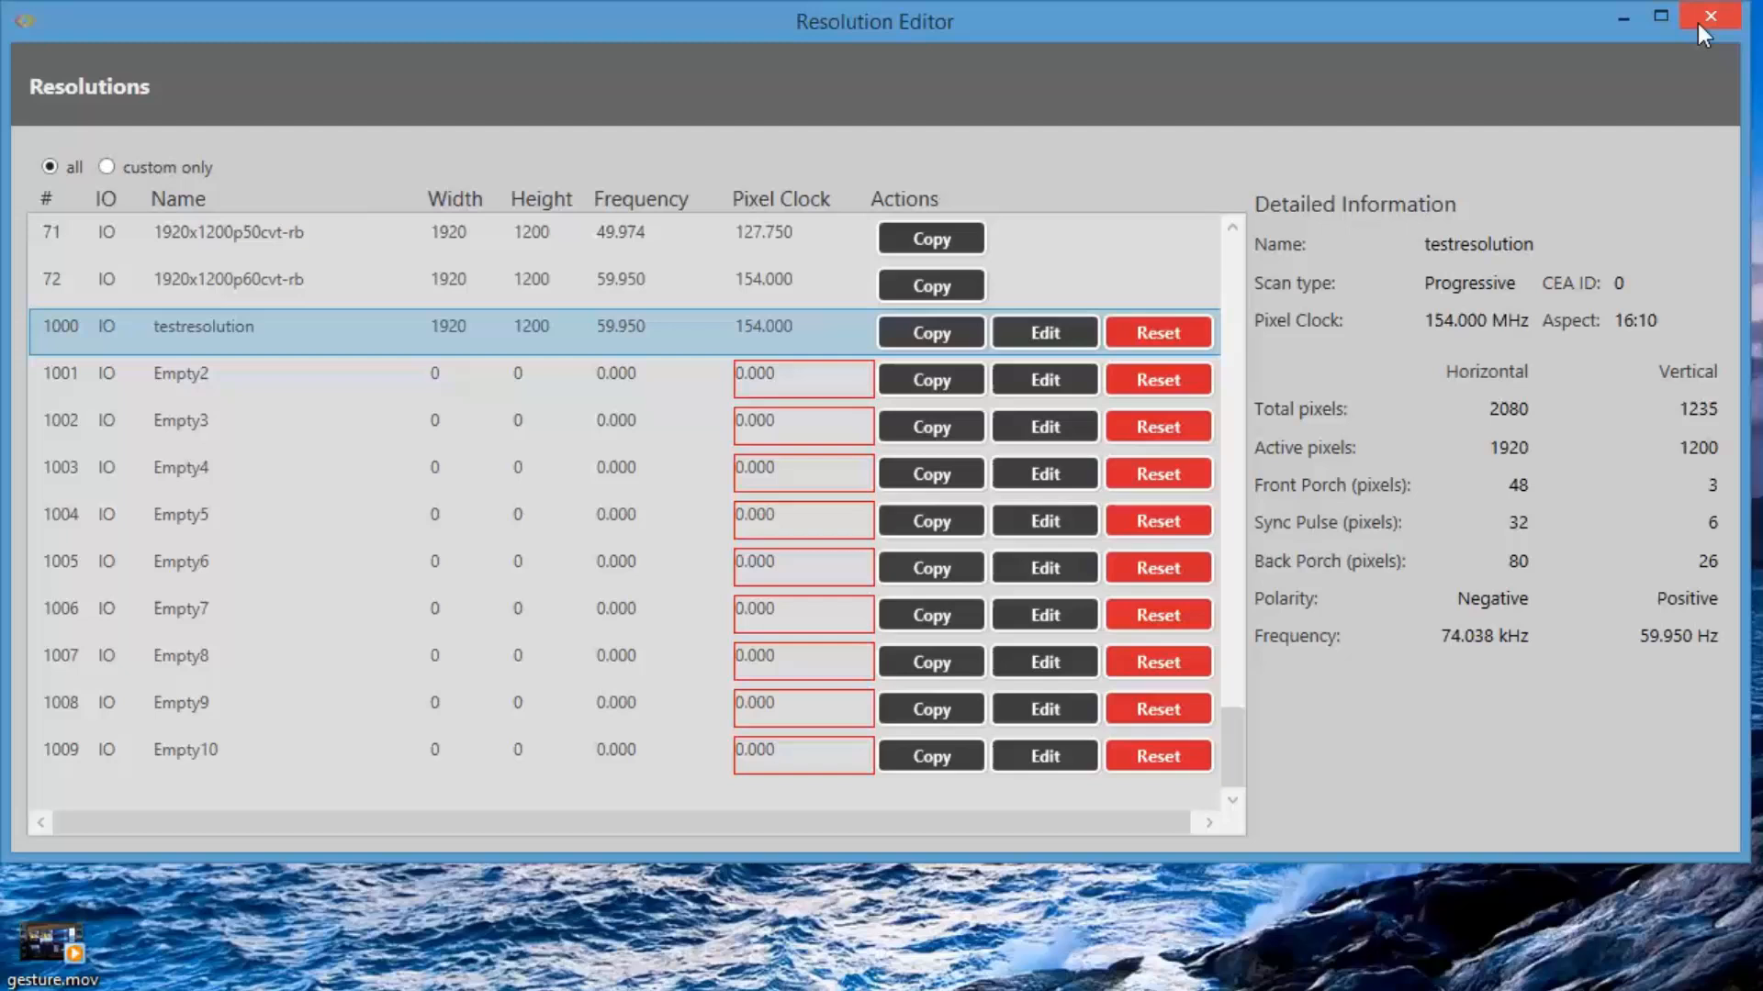